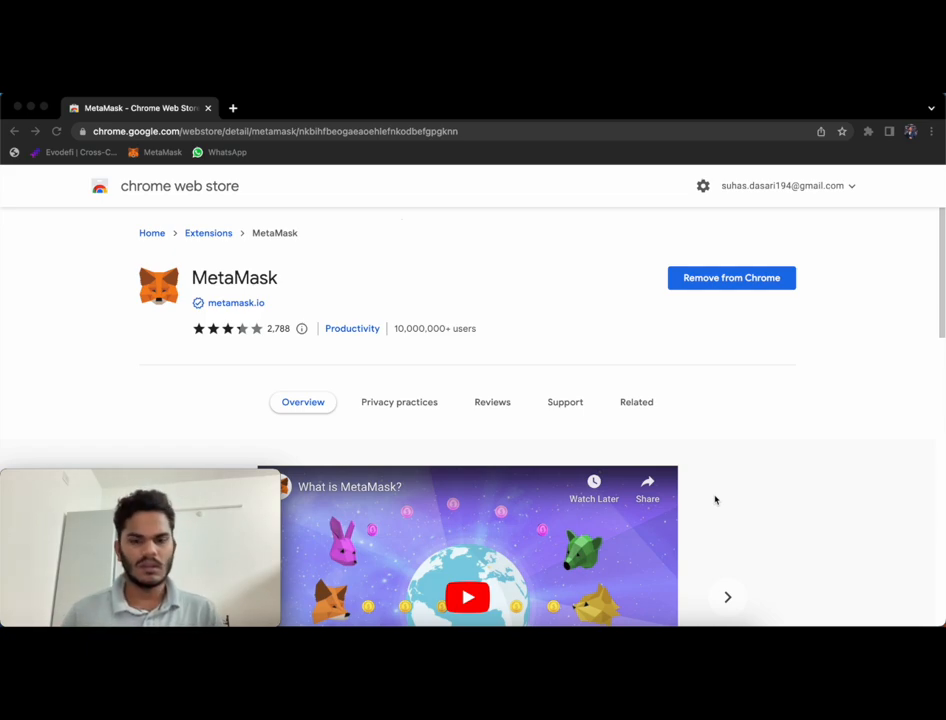
{"action": "mouse_move", "coordinate": [710, 500]}
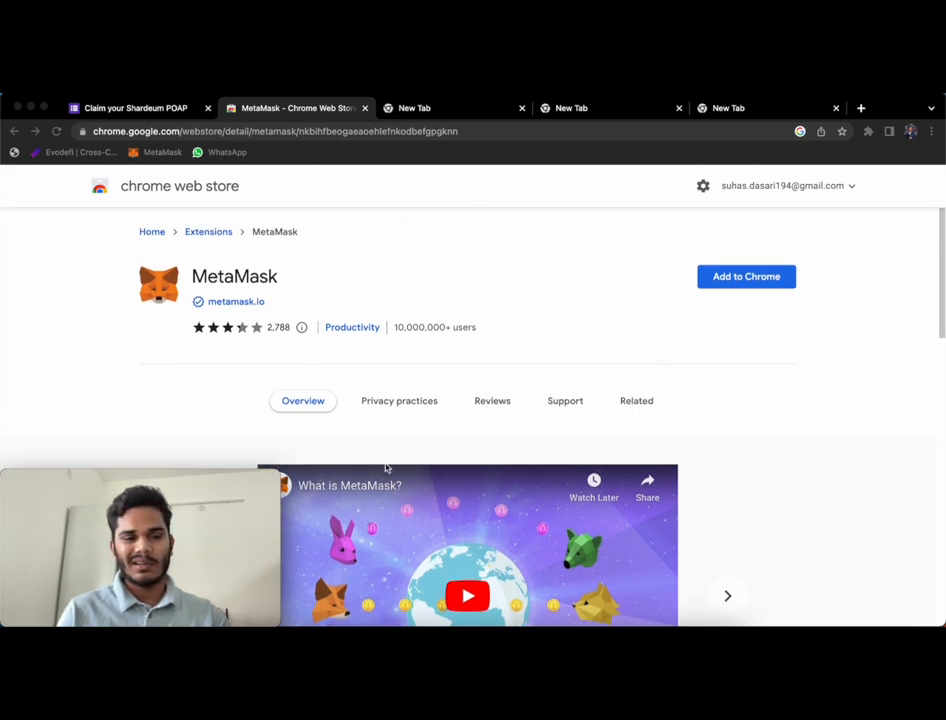
{"action": "mouse_move", "coordinate": [414, 420]}
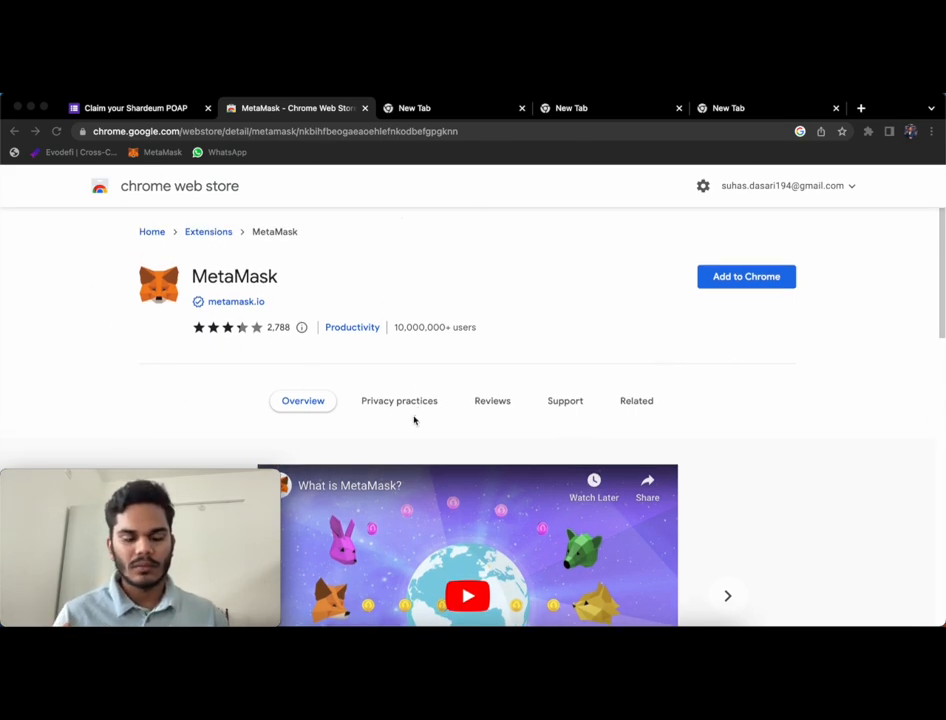
{"action": "mouse_move", "coordinate": [438, 276]}
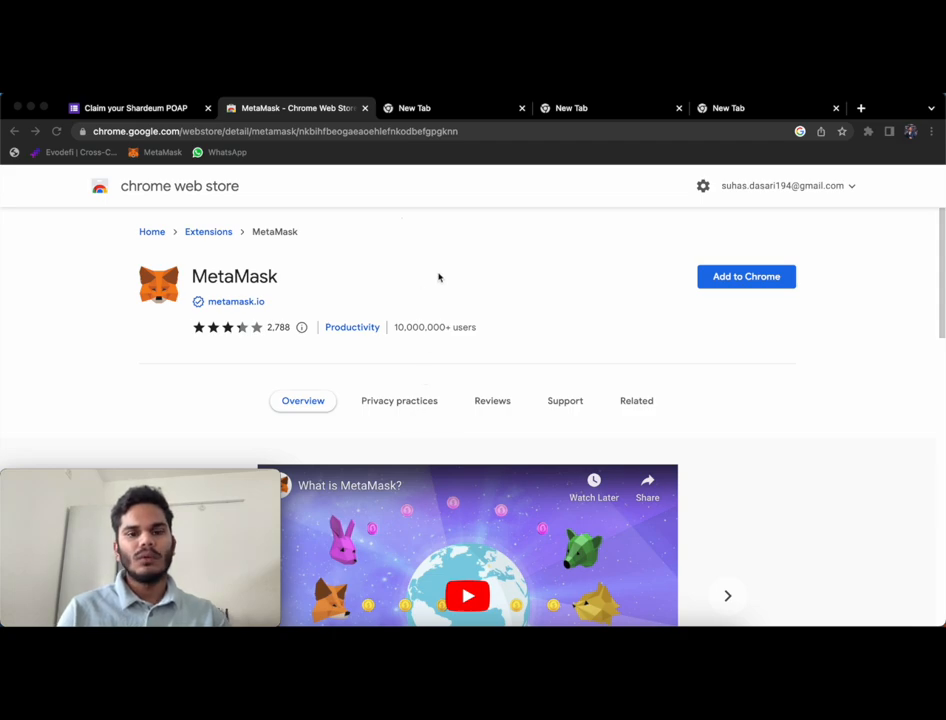
{"action": "mouse_move", "coordinate": [534, 262]}
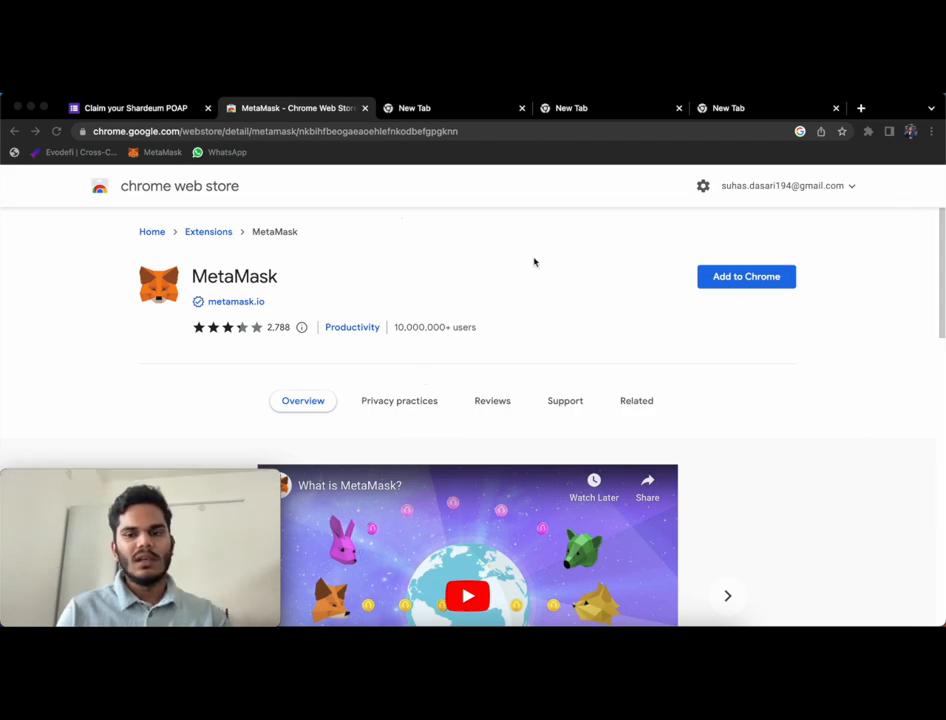
{"action": "mouse_move", "coordinate": [828, 292]}
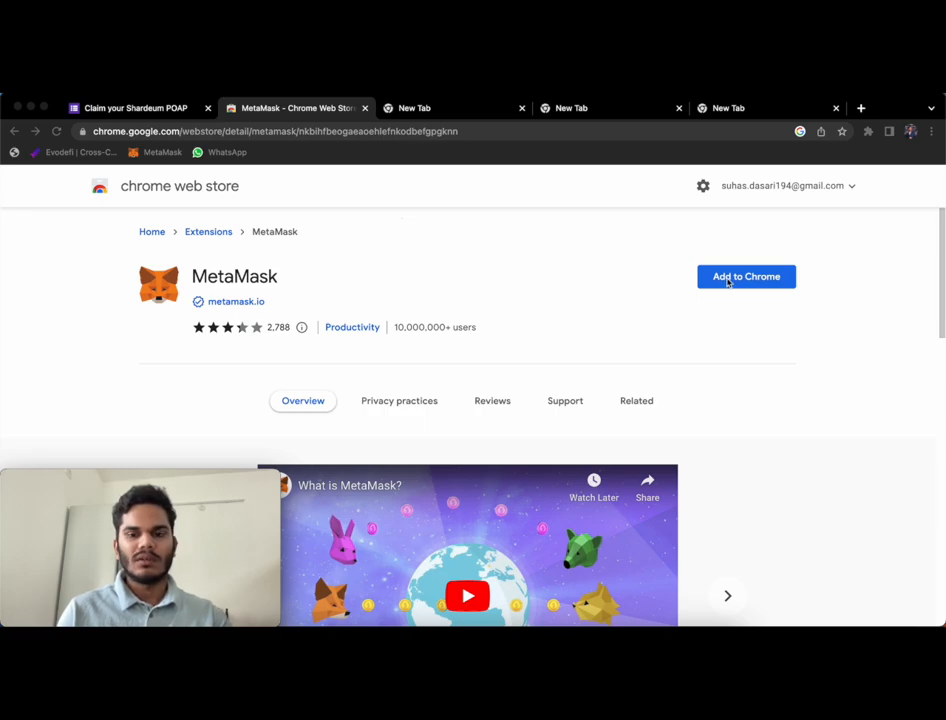
- Choose Add to Chrome on the MetaMask listing so the permissions prompt appears
{"action": "left_click", "coordinate": [746, 276]}
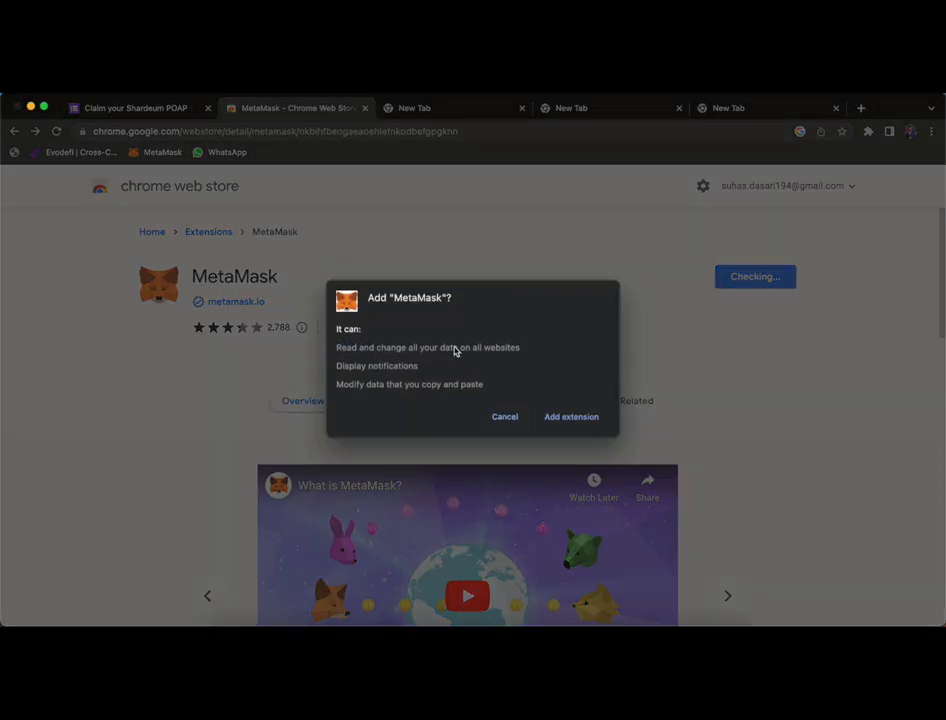
{"action": "mouse_move", "coordinate": [510, 376]}
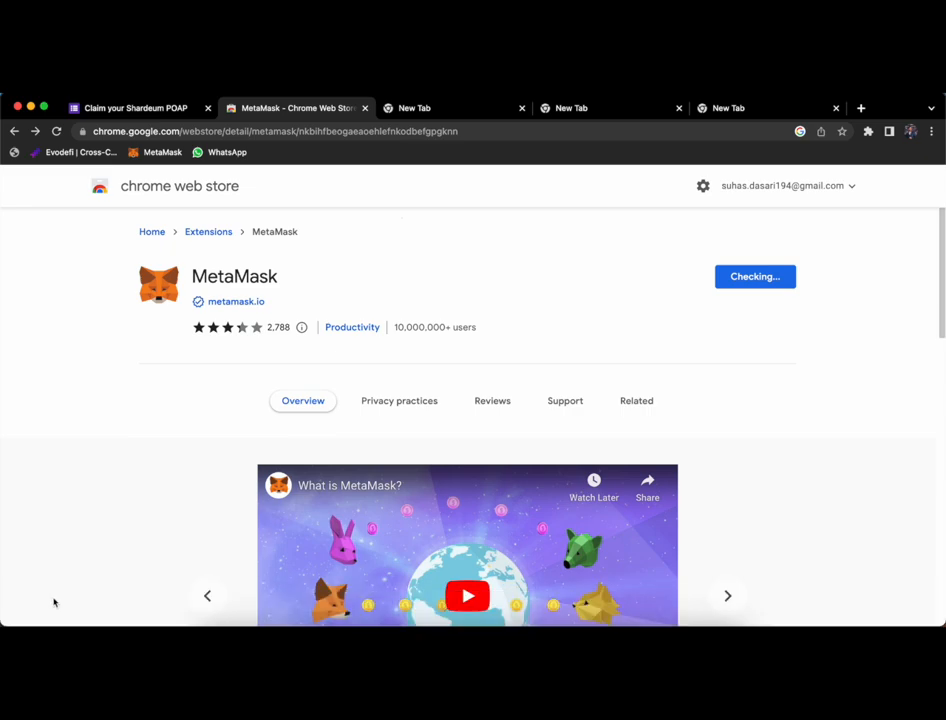
- Confirm adding MetaMask, then launch it from the Extensions menu to reach its welcome page
{"action": "left_click", "coordinate": [754, 276]}
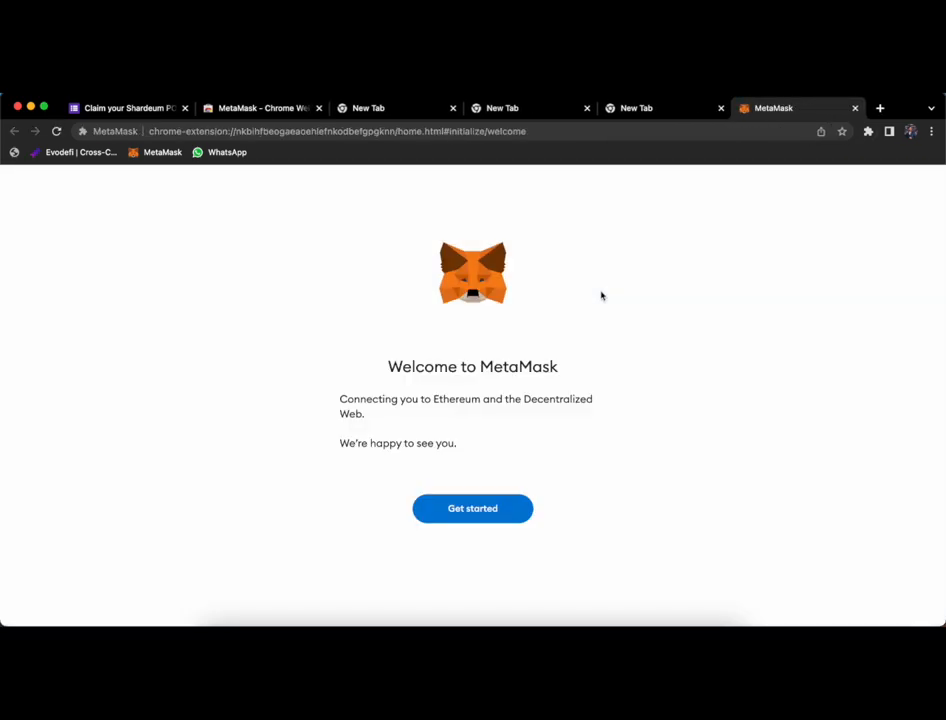
{"action": "mouse_move", "coordinate": [668, 192]}
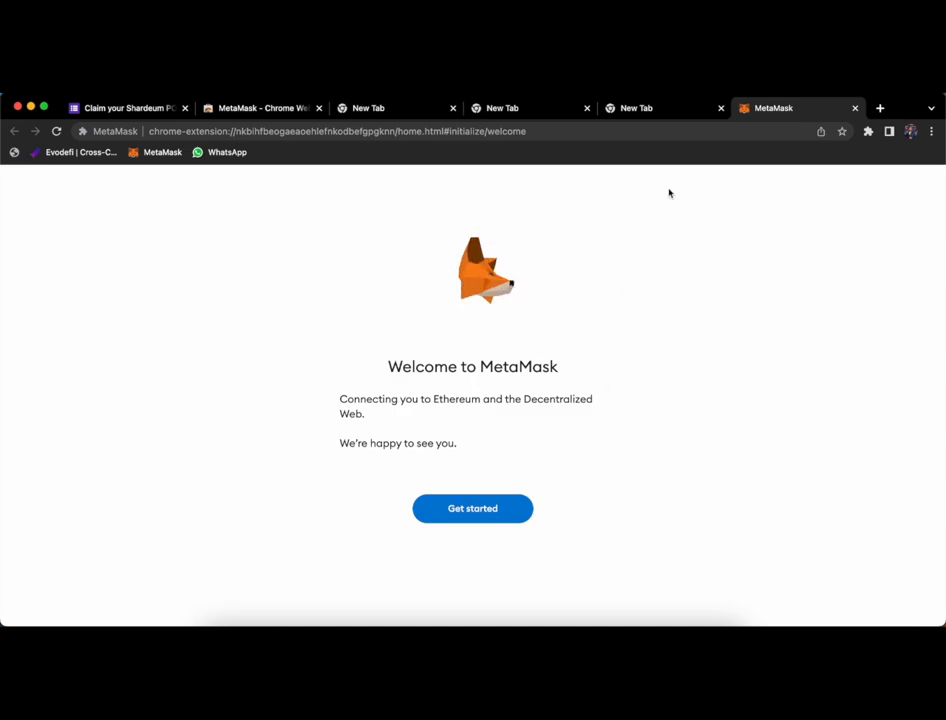
{"action": "mouse_move", "coordinate": [558, 504]}
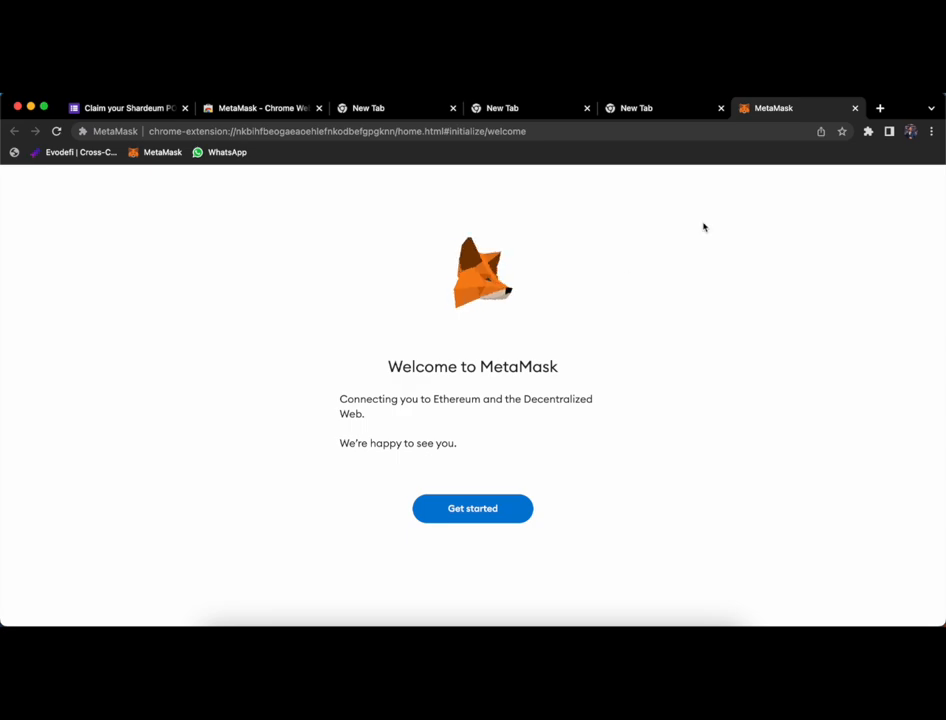
{"action": "mouse_move", "coordinate": [880, 108]}
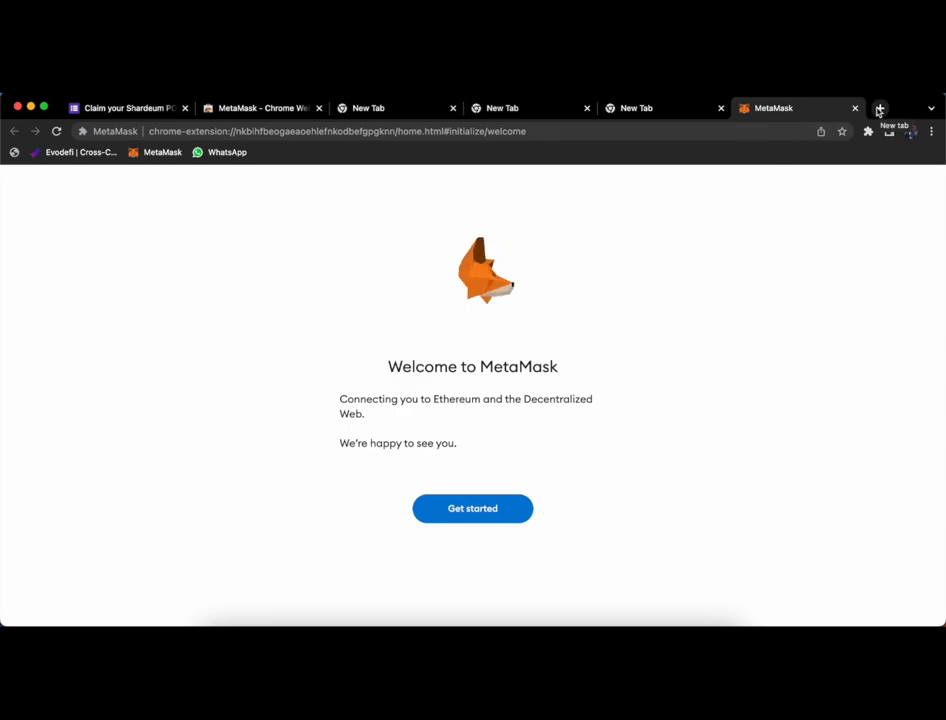
{"action": "left_click", "coordinate": [880, 108]}
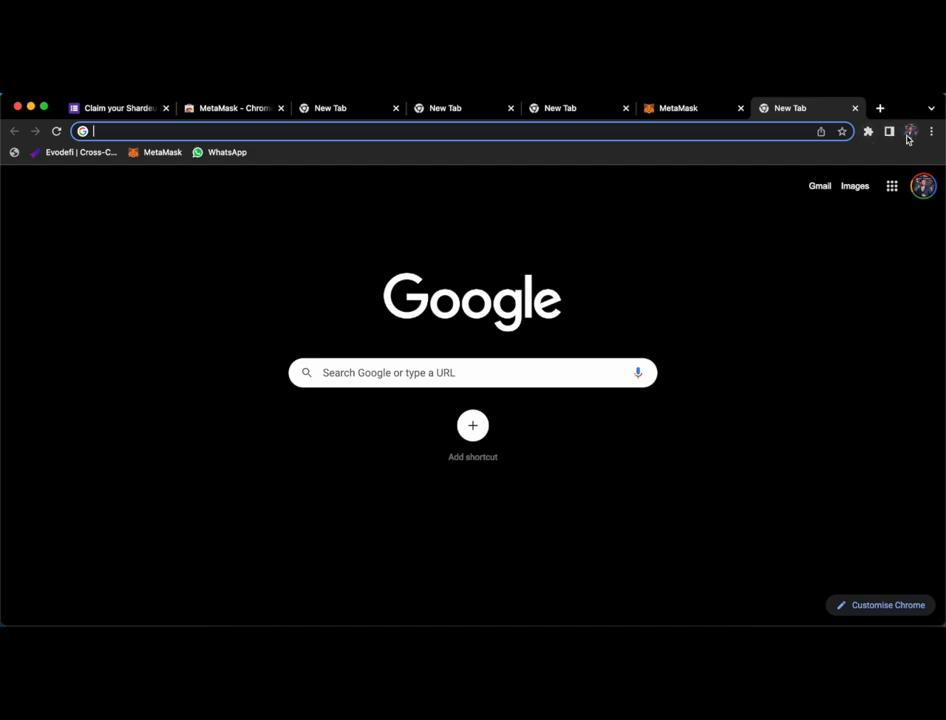
{"action": "mouse_move", "coordinate": [862, 144]}
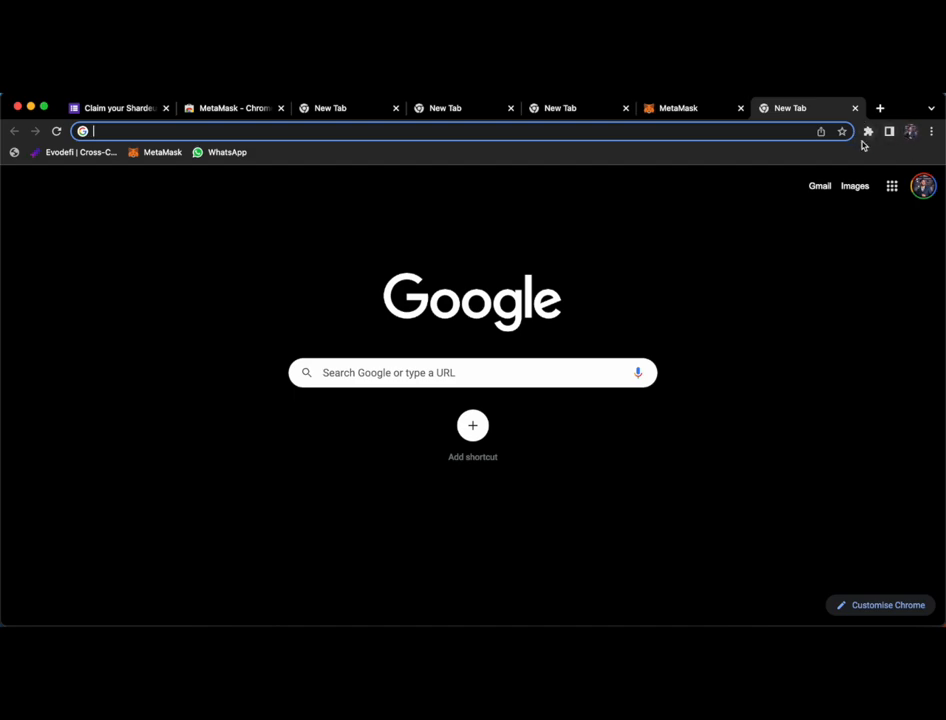
{"action": "left_click", "coordinate": [868, 132]}
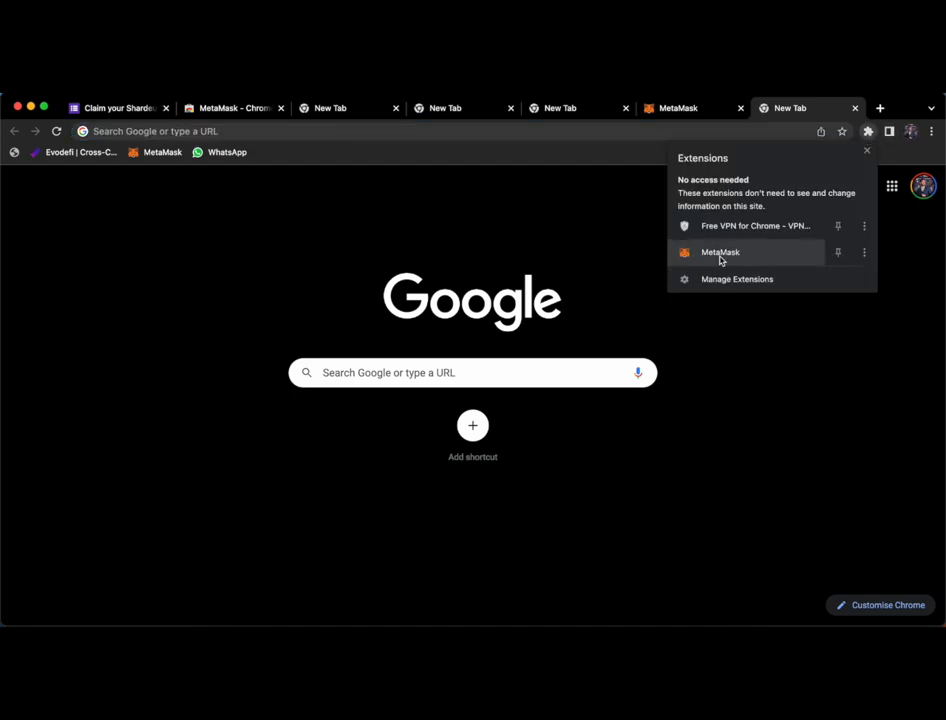
{"action": "left_click", "coordinate": [720, 252]}
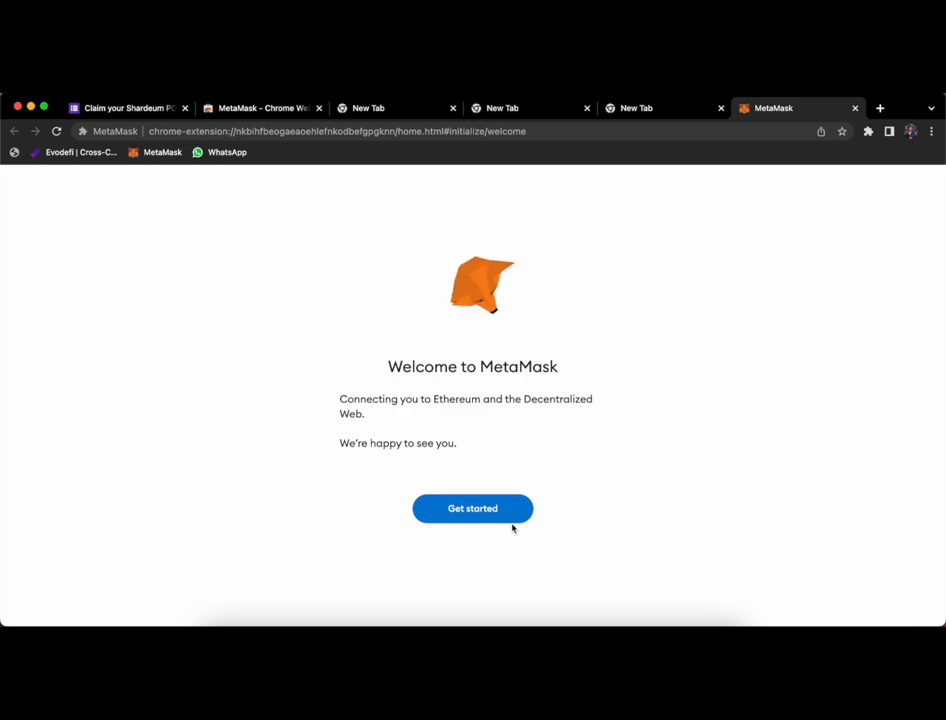
- Get started with setup and agree to share anonymous usage data
{"action": "left_click", "coordinate": [472, 508]}
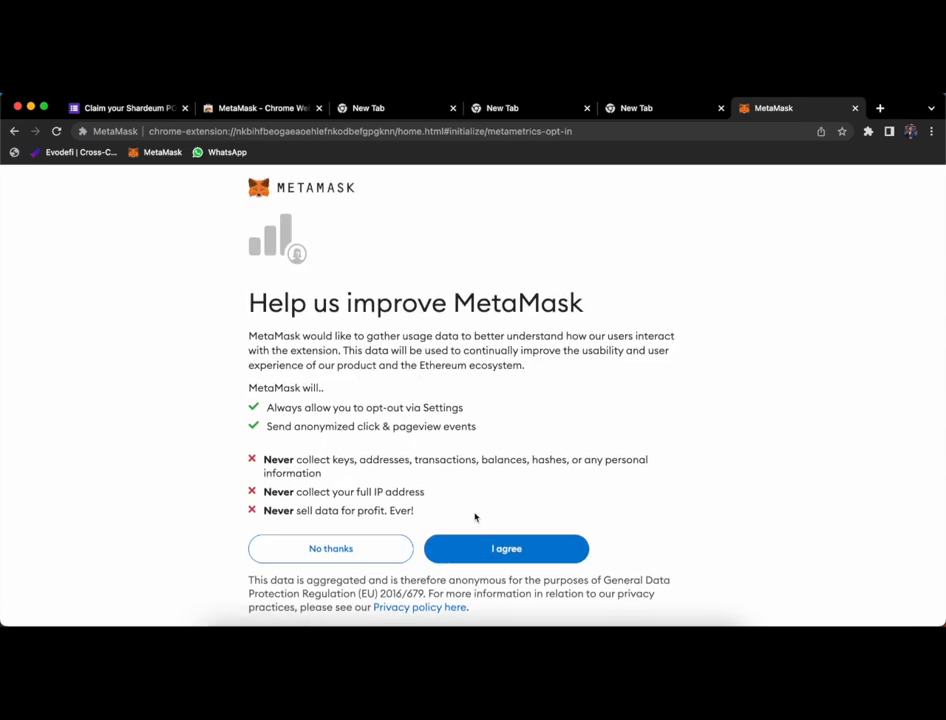
{"action": "mouse_move", "coordinate": [506, 548]}
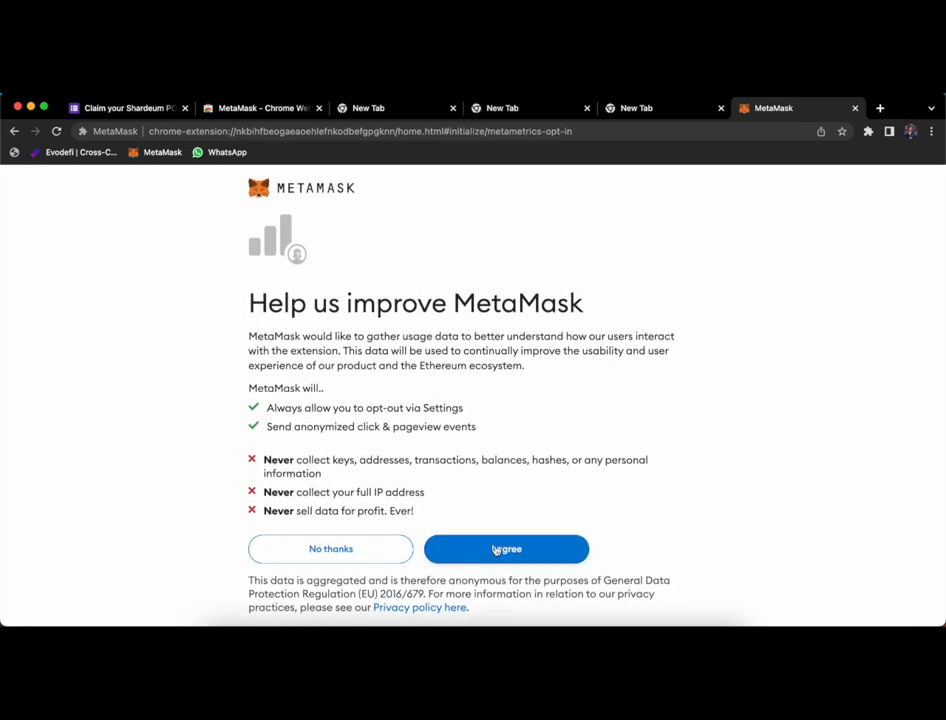
{"action": "left_click", "coordinate": [506, 548]}
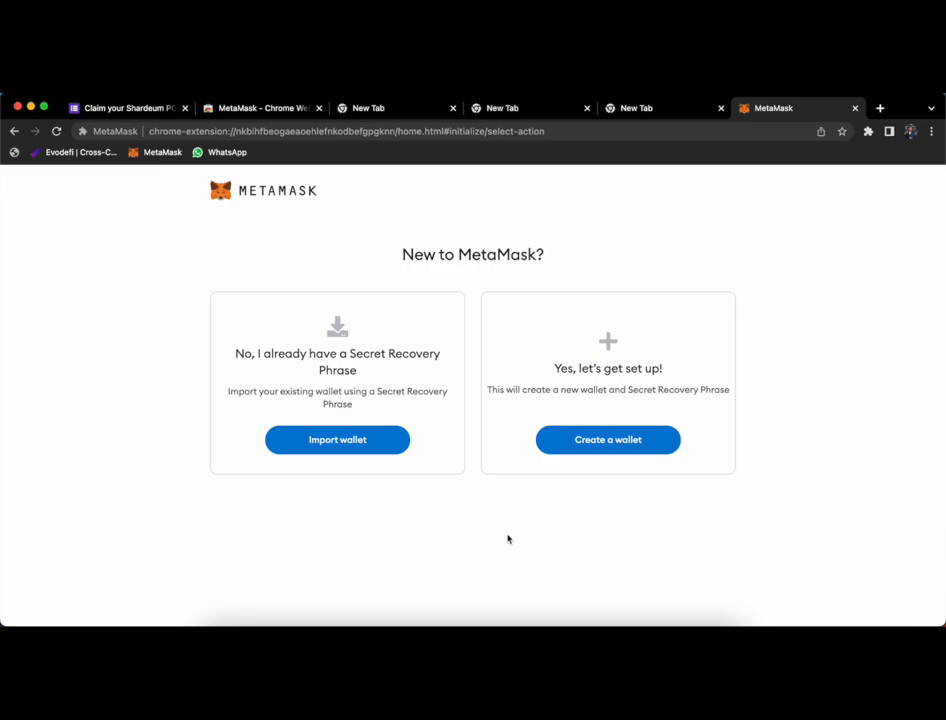
{"action": "mouse_move", "coordinate": [474, 360]}
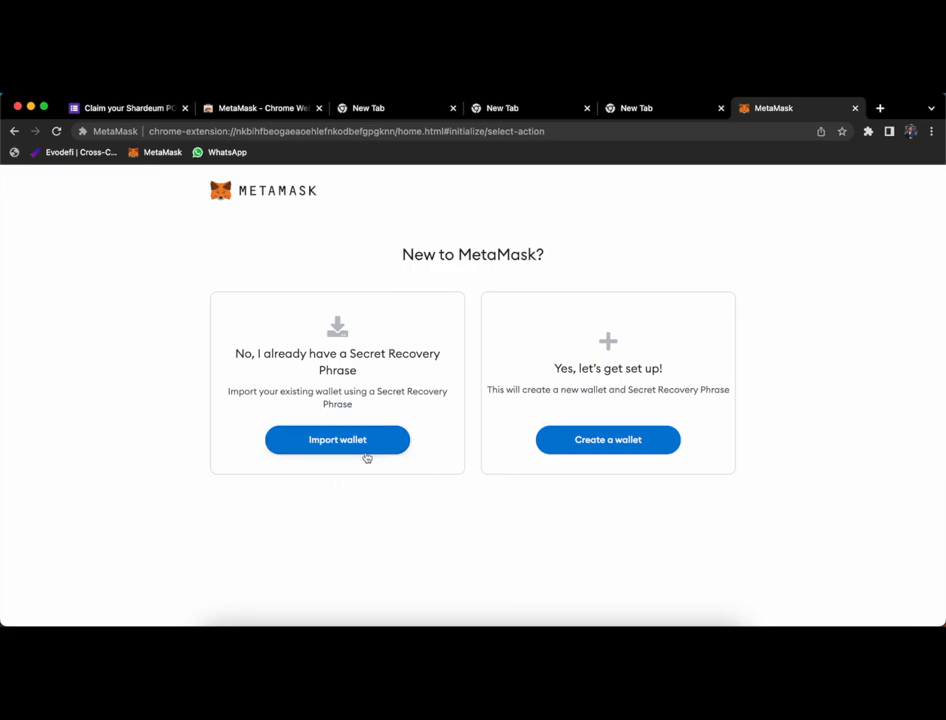
{"action": "mouse_move", "coordinate": [656, 420]}
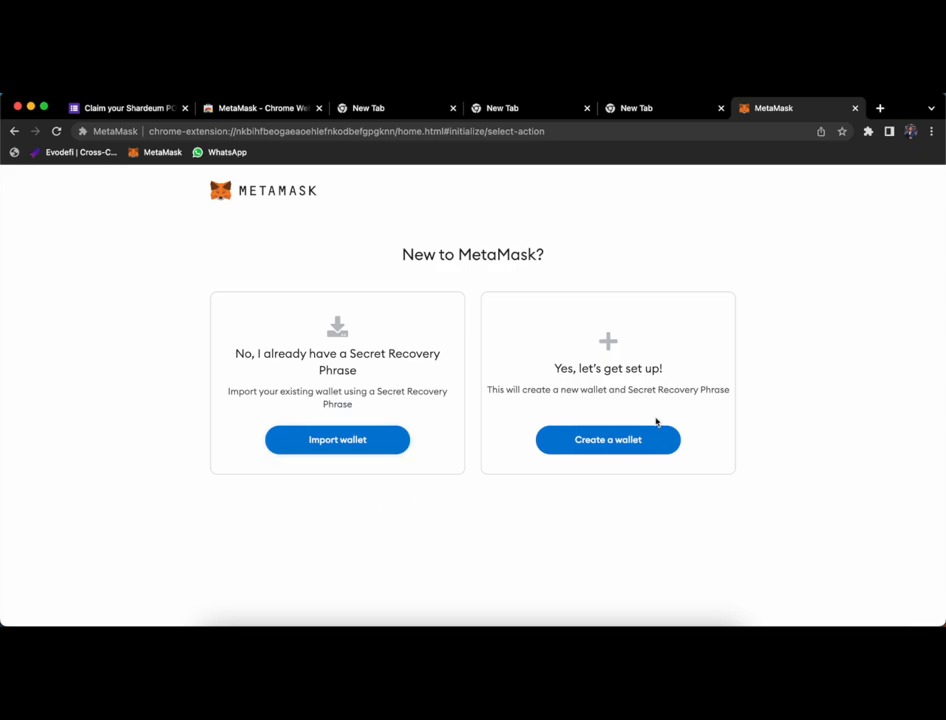
{"action": "mouse_move", "coordinate": [616, 468]}
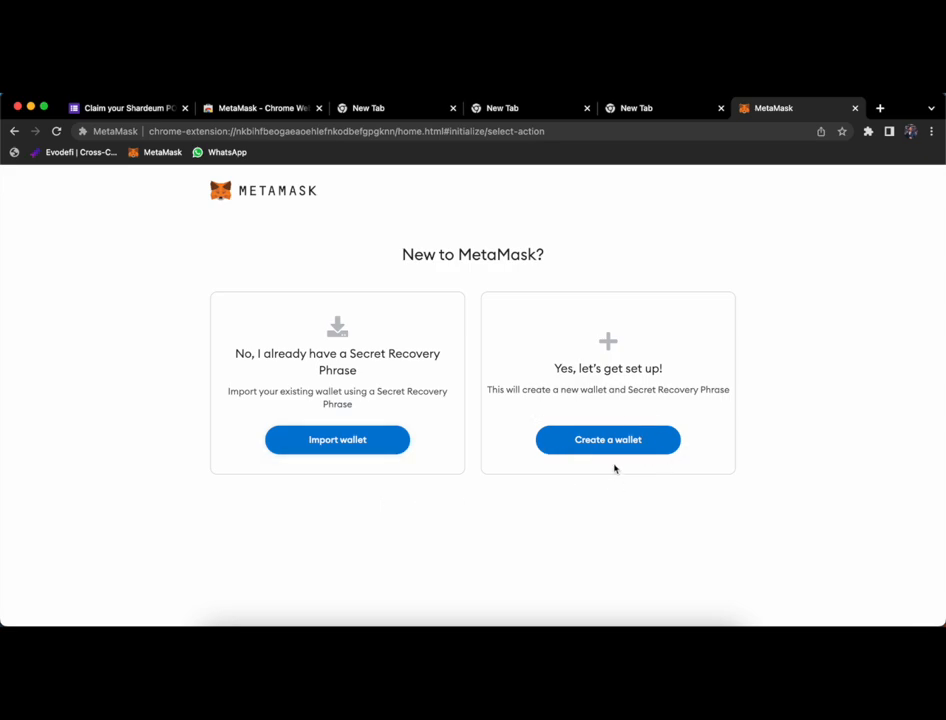
- Create a new wallet with a password and the Terms of use accepted
{"action": "left_click", "coordinate": [608, 440]}
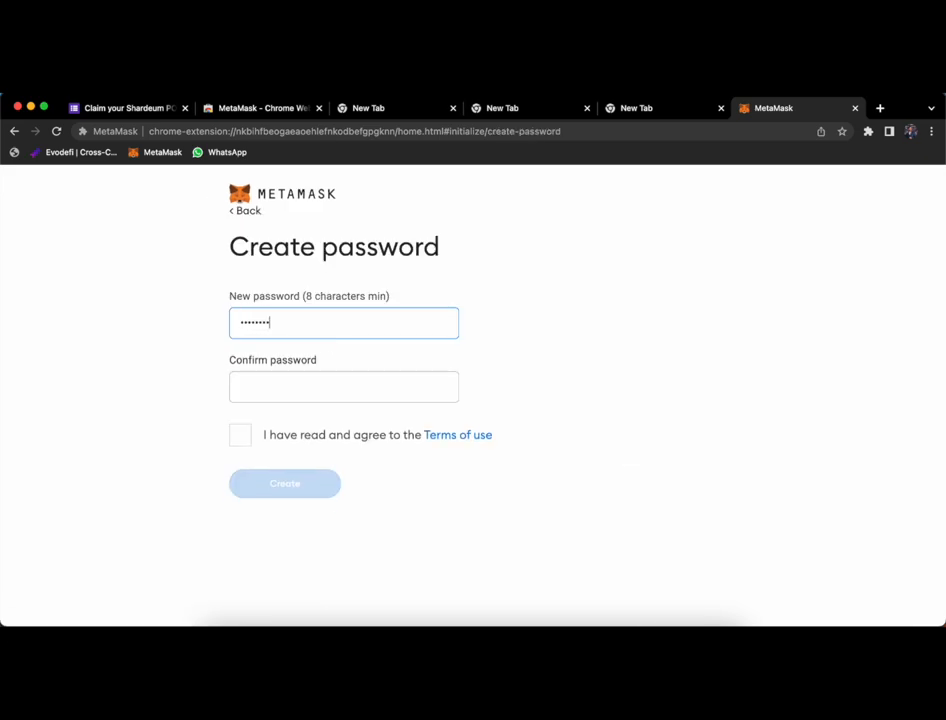
{"action": "type", "text": "••••••"}
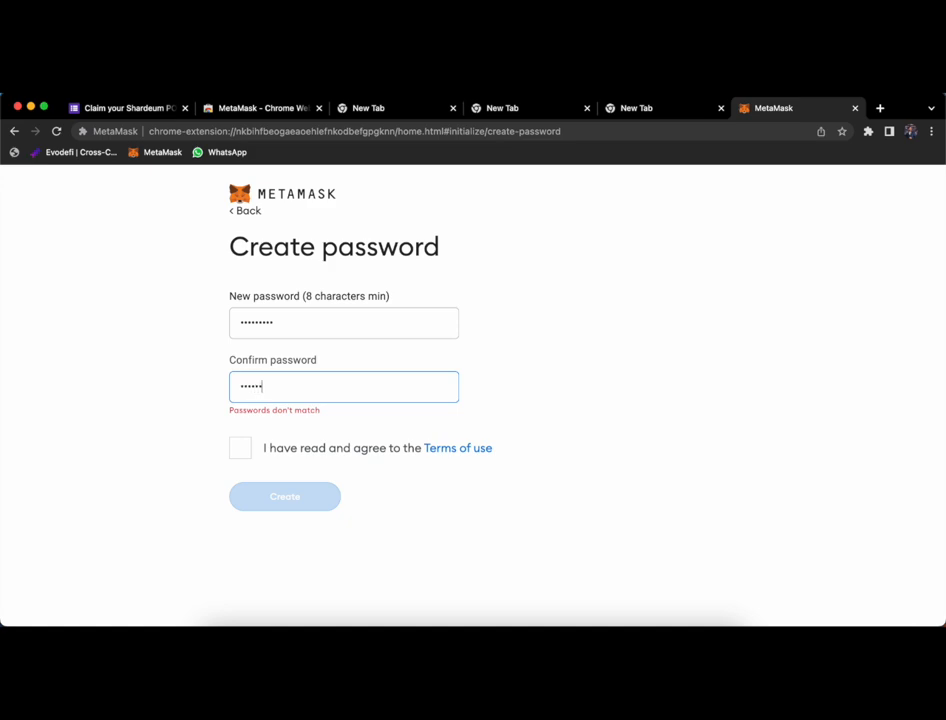
{"action": "left_click", "coordinate": [240, 434]}
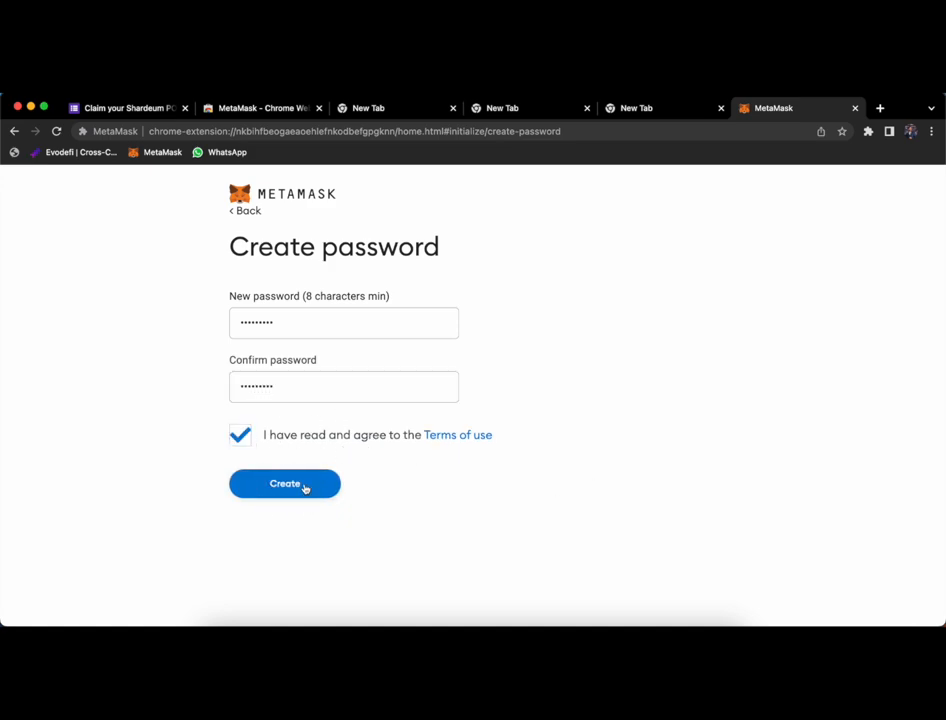
{"action": "left_click", "coordinate": [284, 482]}
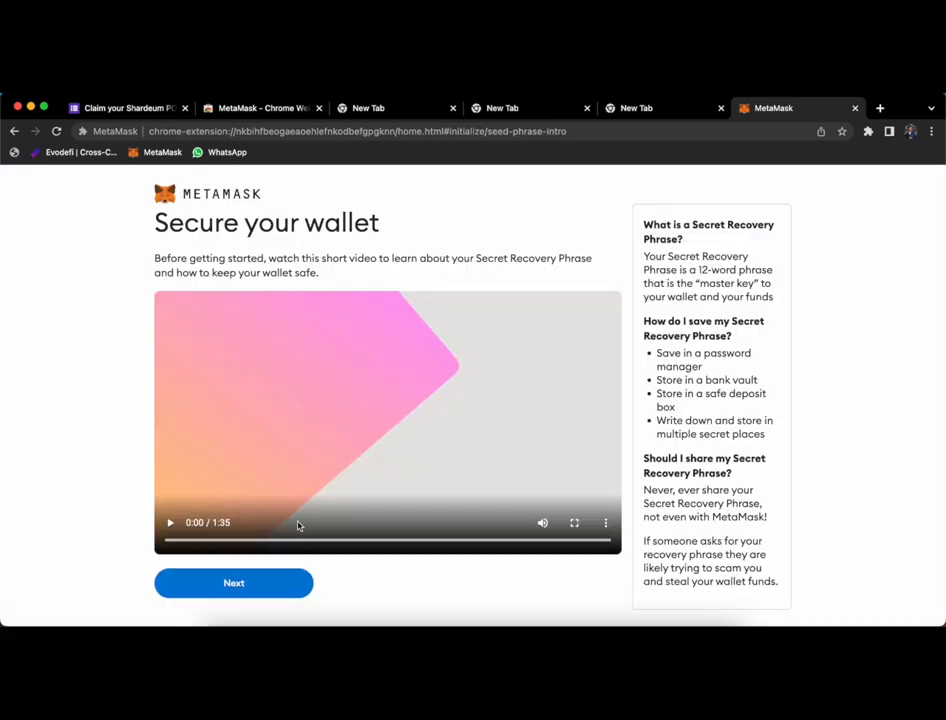
- Advance from the Secure-your-wallet intro to the hidden Secret Recovery Phrase page
{"action": "left_click", "coordinate": [232, 582]}
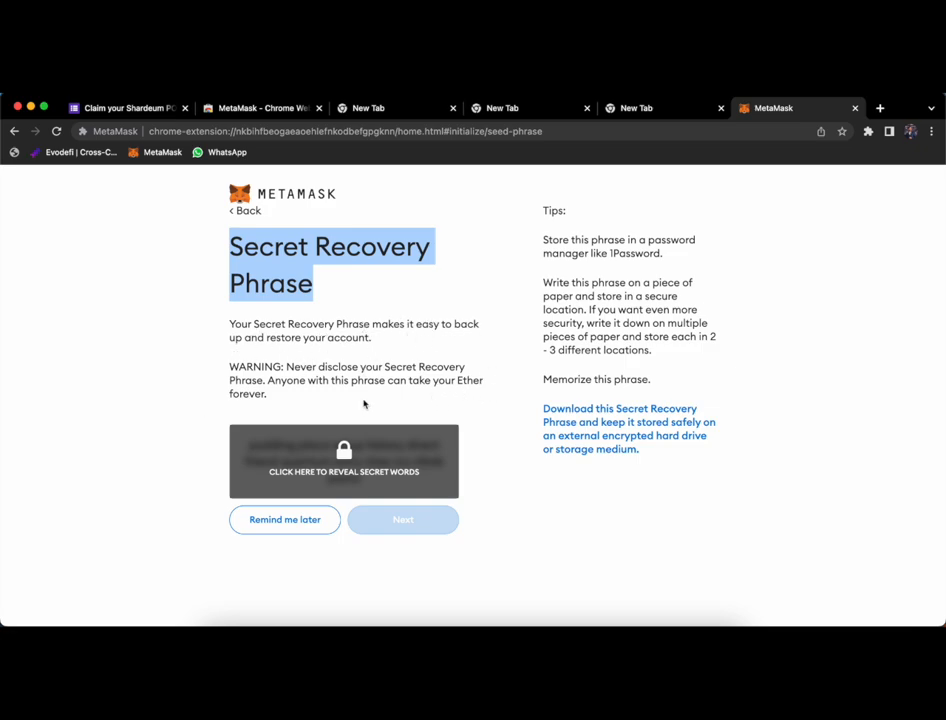
{"action": "mouse_move", "coordinate": [524, 536]}
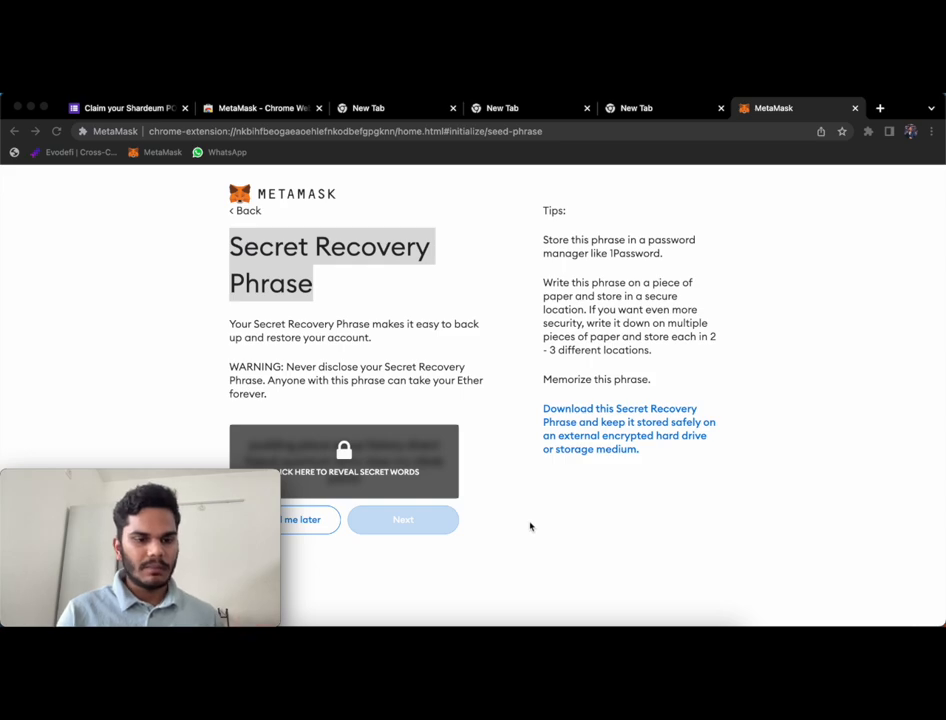
{"action": "mouse_move", "coordinate": [432, 462]}
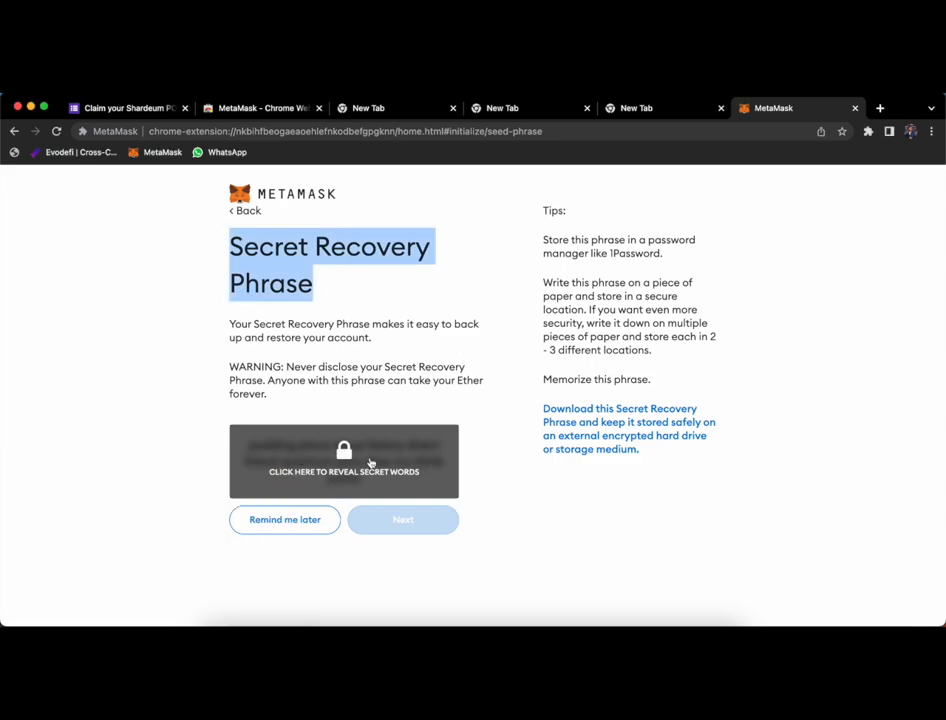
- Reveal and select the twelve recovery words for copying, then continue to the confirmation page
{"action": "left_click", "coordinate": [344, 460]}
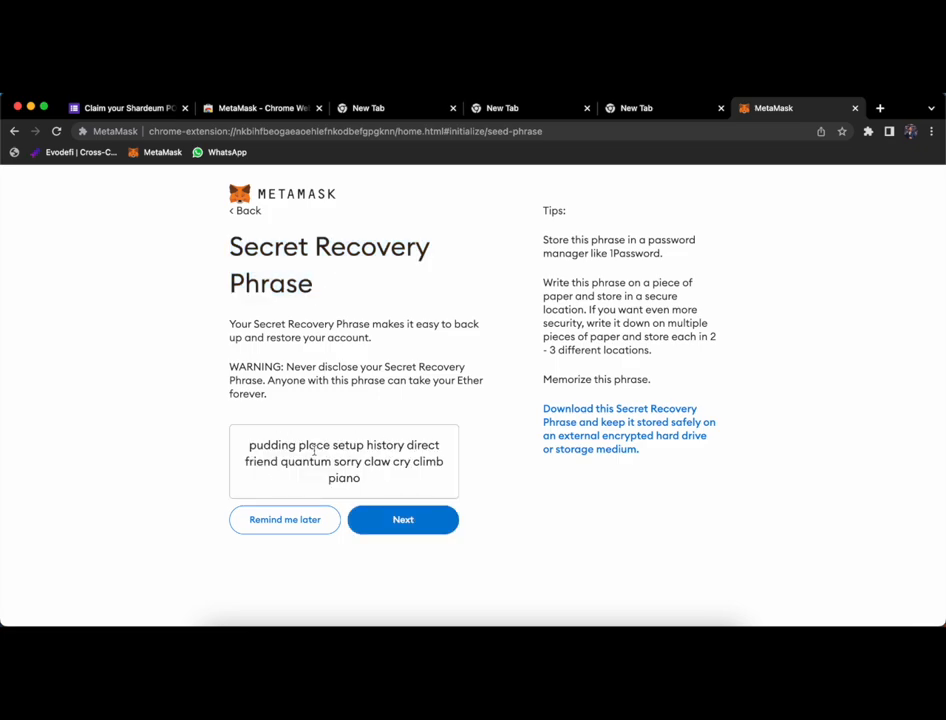
{"action": "triple_click", "coordinate": [344, 460]}
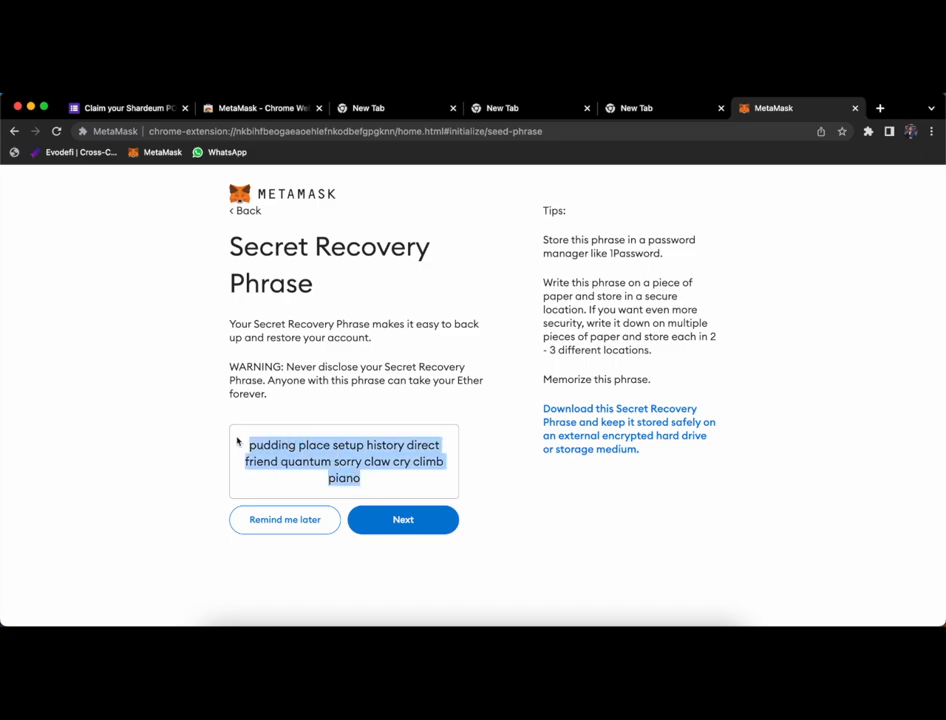
{"action": "left_click", "coordinate": [344, 460]}
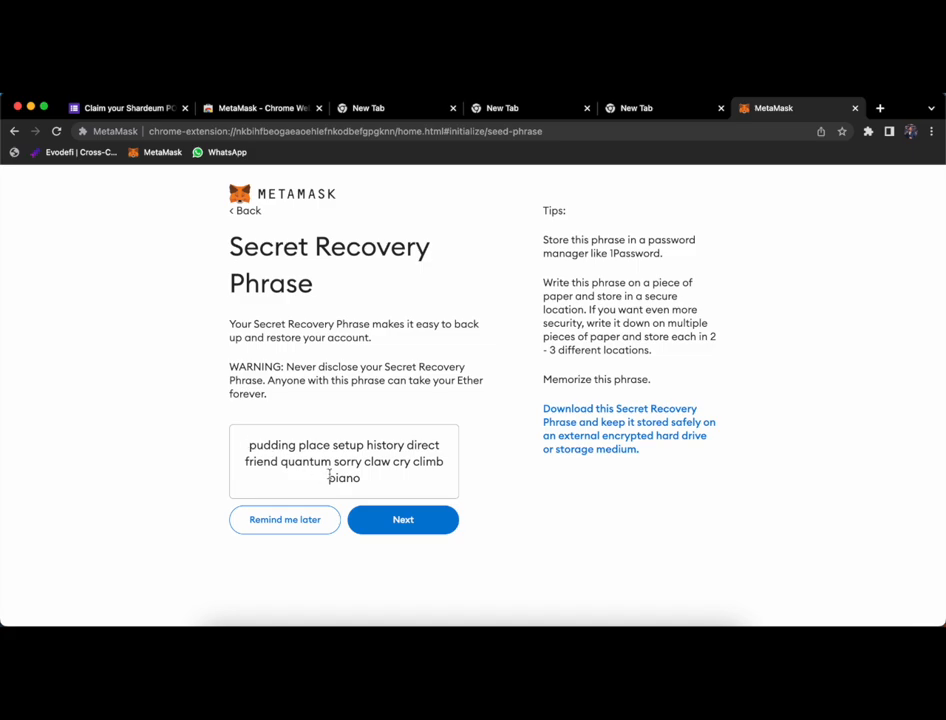
{"action": "triple_click", "coordinate": [344, 460]}
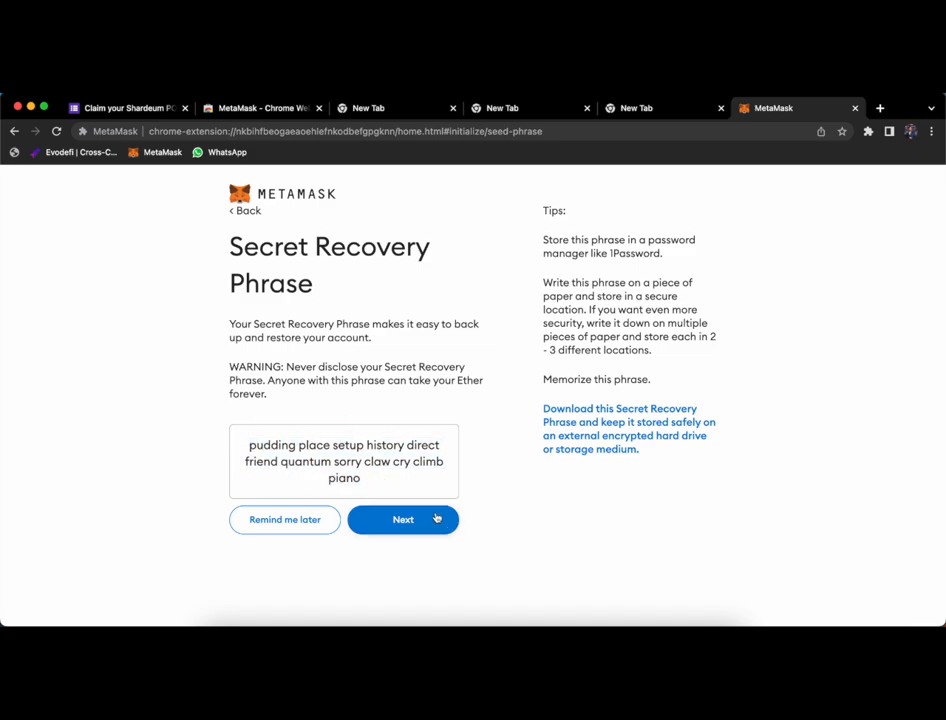
{"action": "mouse_move", "coordinate": [404, 442]}
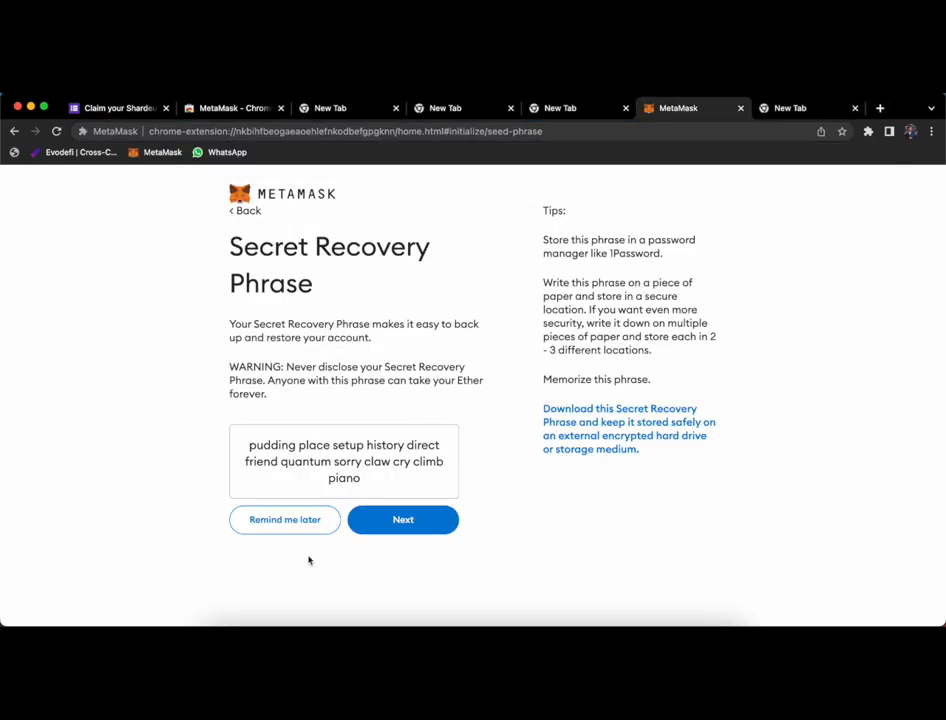
{"action": "left_click", "coordinate": [402, 520]}
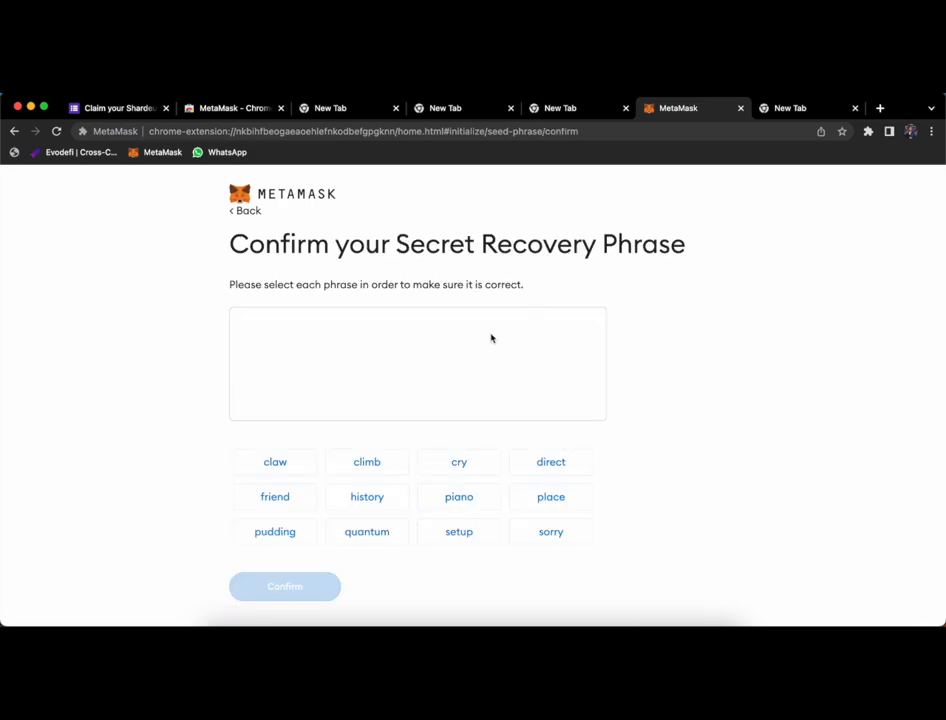
{"action": "mouse_move", "coordinate": [500, 432]}
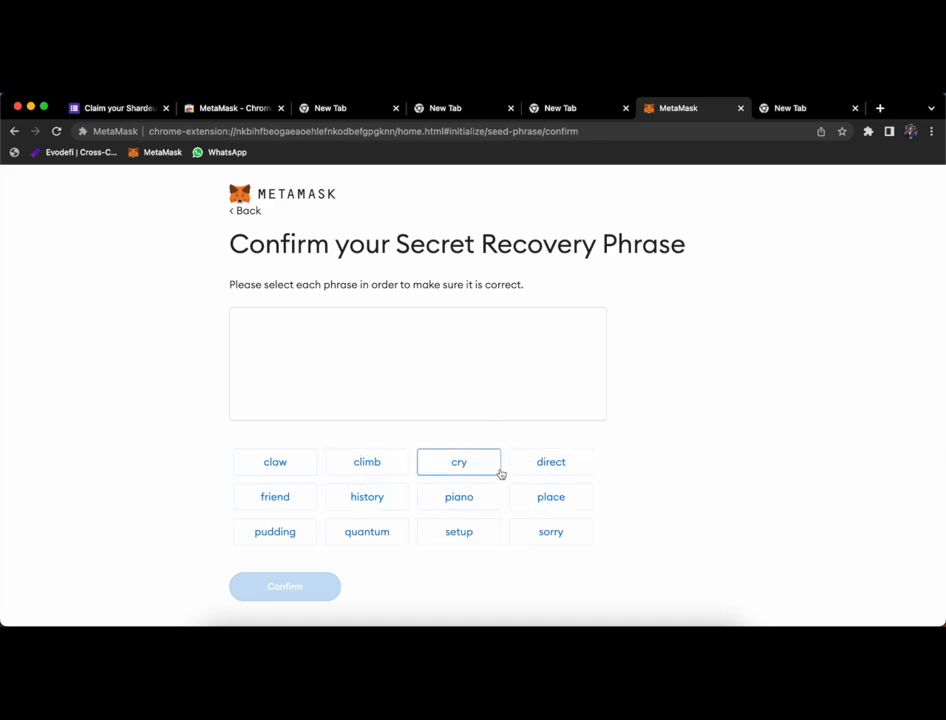
{"action": "mouse_move", "coordinate": [680, 620]}
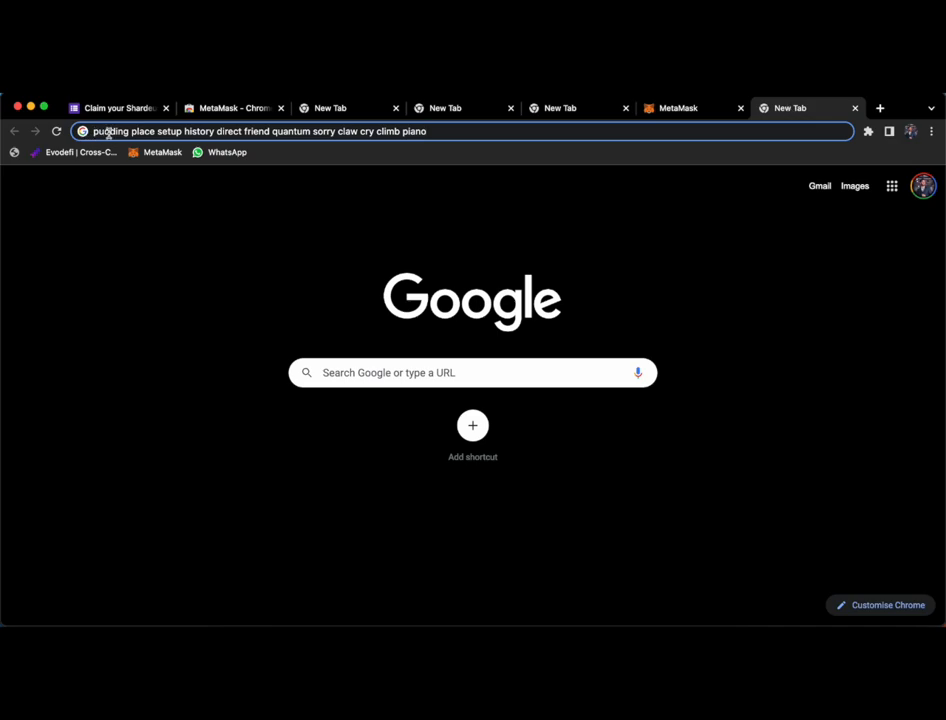
{"action": "mouse_move", "coordinate": [388, 132]}
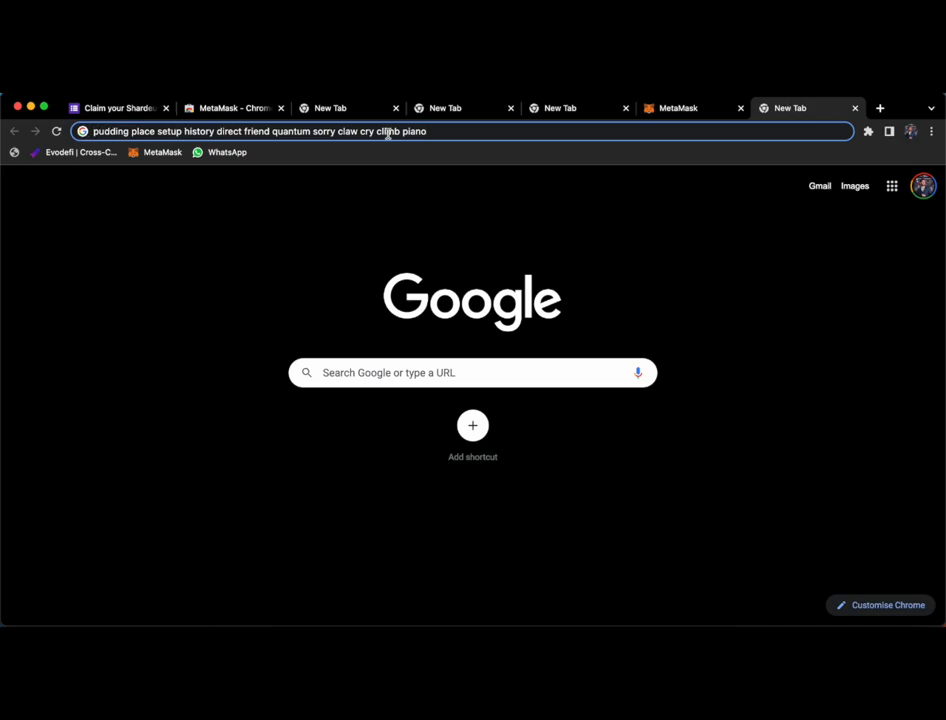
- Pick the twelve words in order (pudding, history, direct … piano) from the pasted phrase and confirm
{"action": "left_click", "coordinate": [676, 108]}
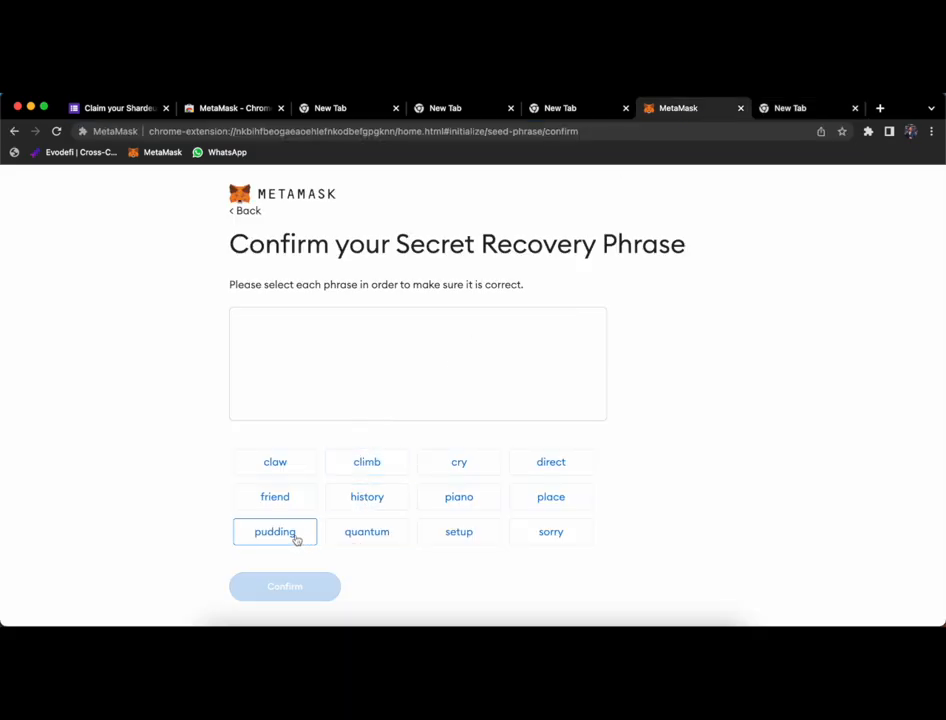
{"action": "left_click", "coordinate": [790, 108]}
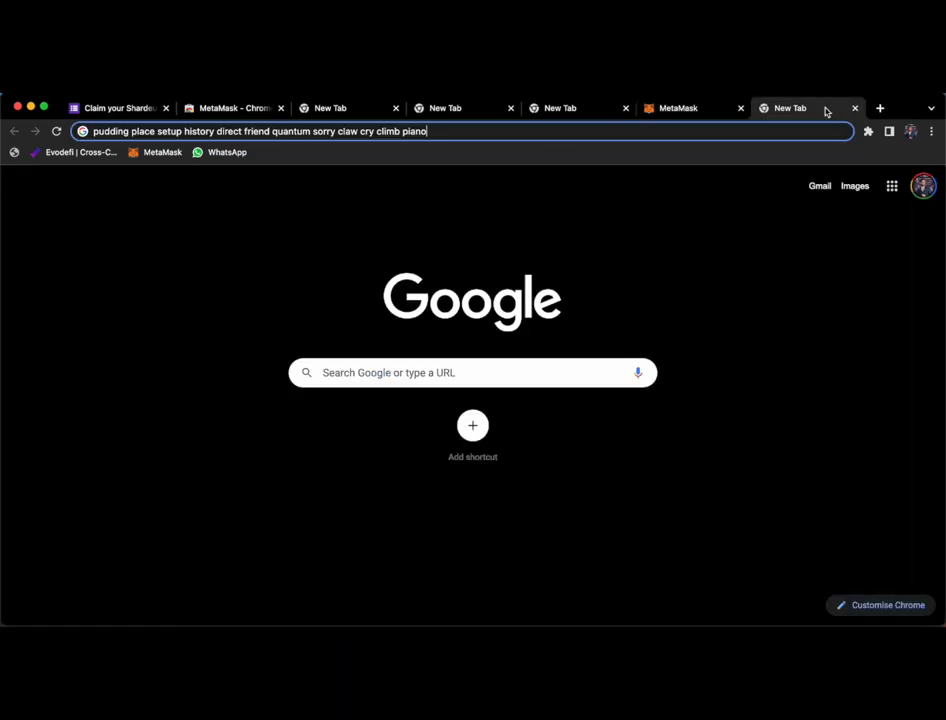
{"action": "left_click", "coordinate": [686, 108]}
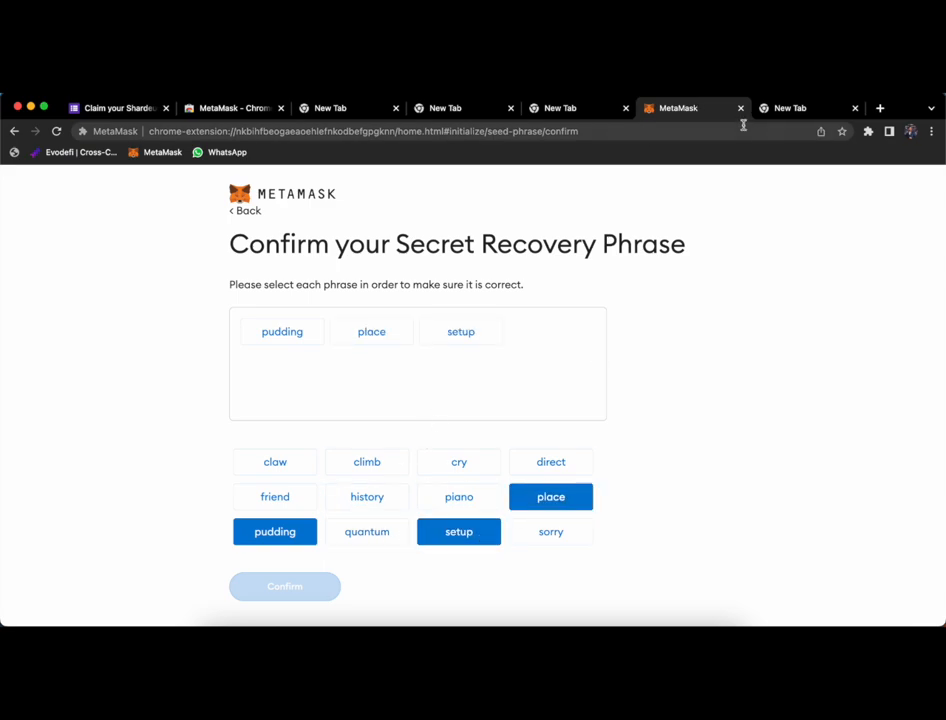
{"action": "mouse_move", "coordinate": [500, 414]}
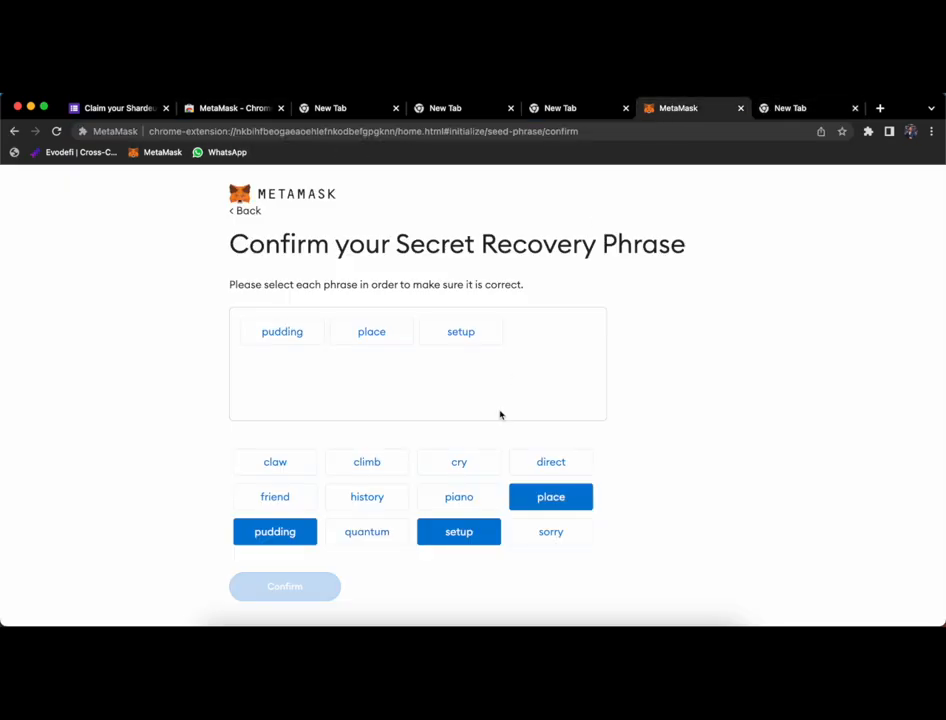
{"action": "left_click", "coordinate": [366, 496]}
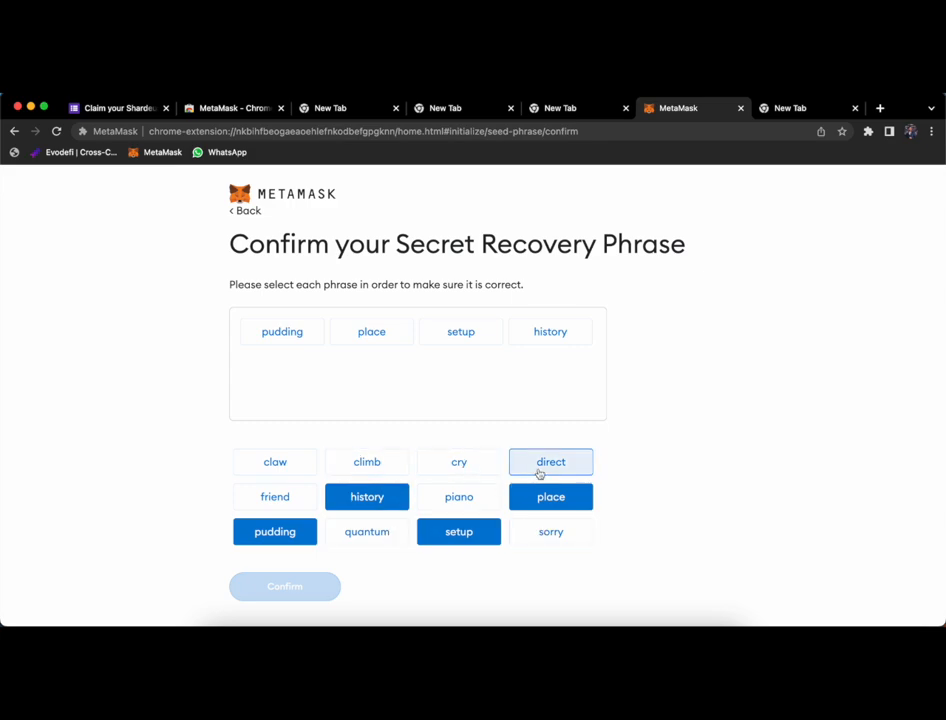
{"action": "left_click", "coordinate": [790, 108]}
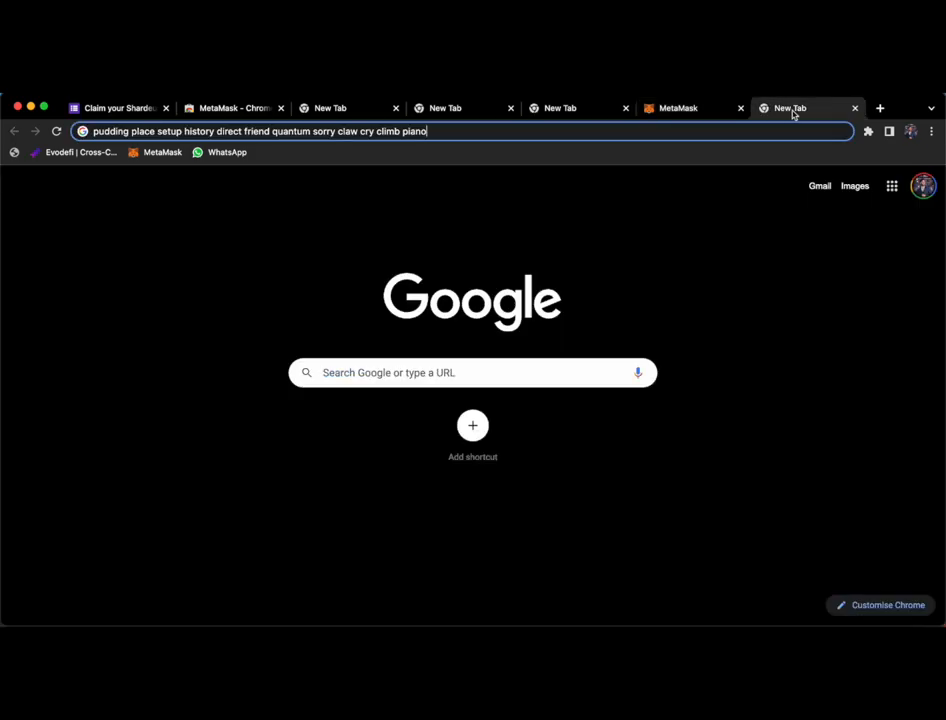
{"action": "mouse_move", "coordinate": [690, 108]}
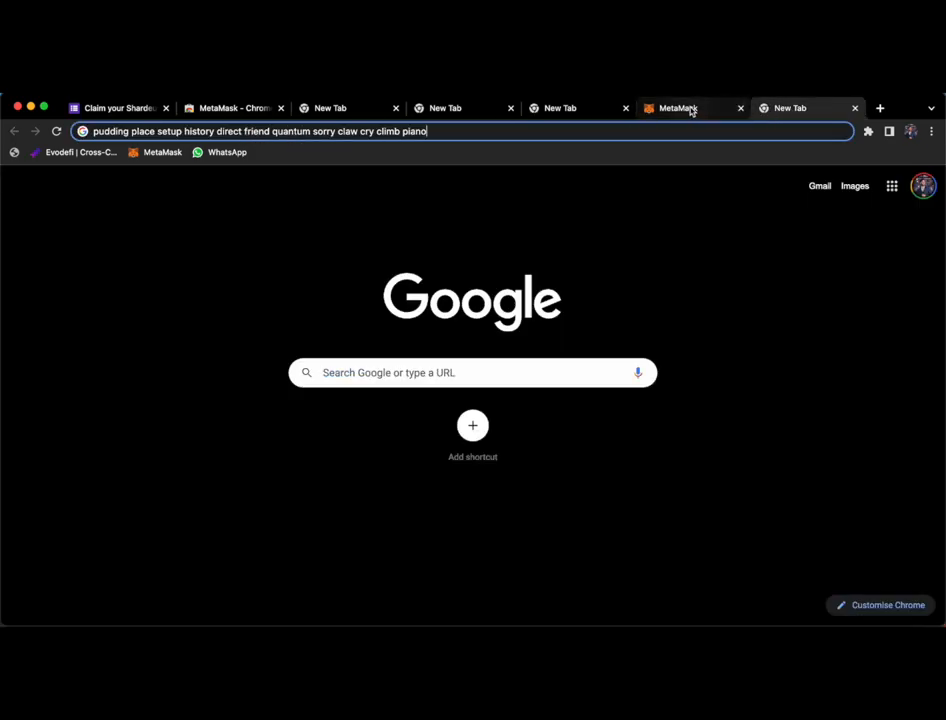
{"action": "left_click", "coordinate": [678, 108]}
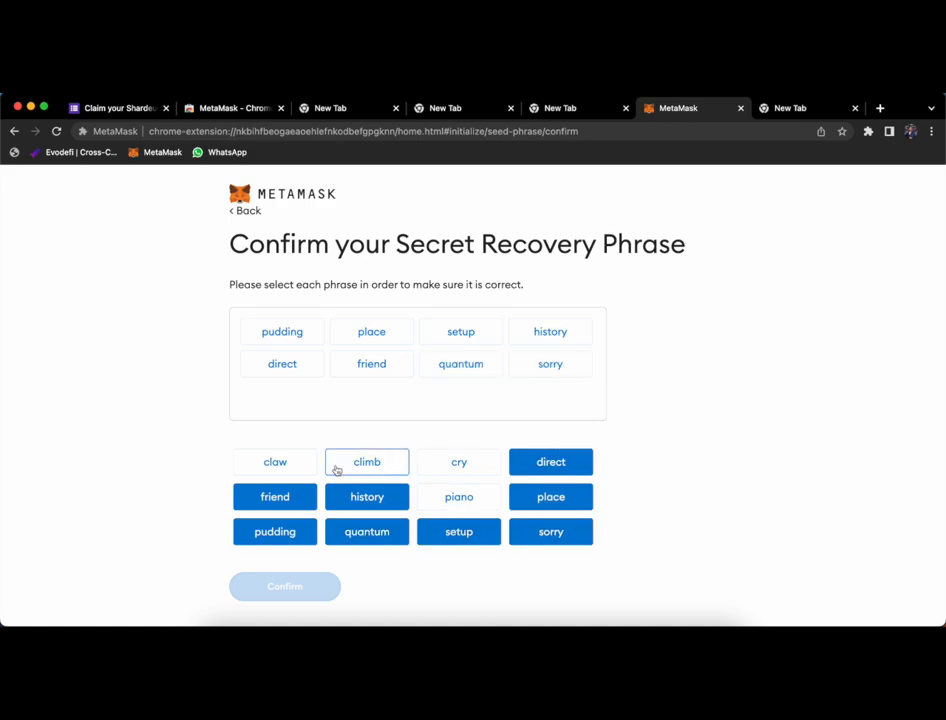
{"action": "left_click", "coordinate": [790, 108]}
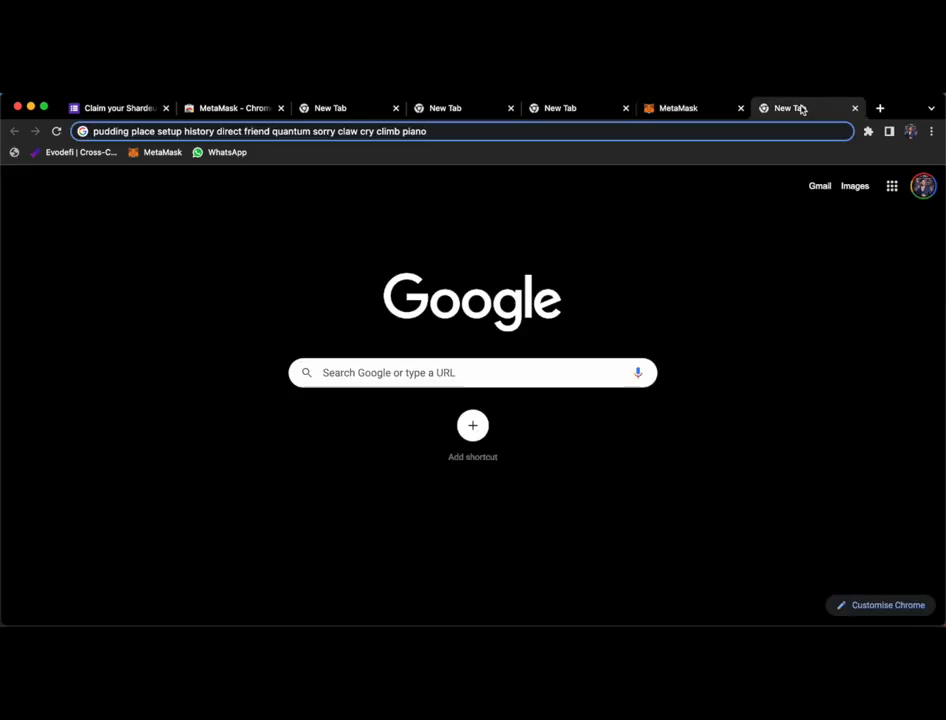
{"action": "left_click", "coordinate": [690, 108]}
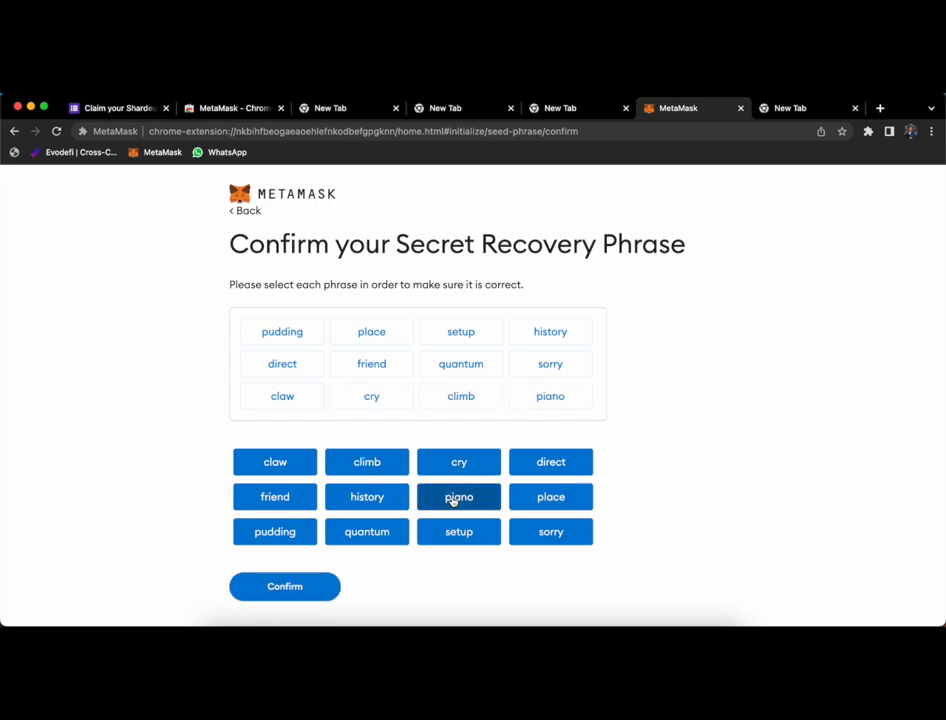
{"action": "left_click", "coordinate": [550, 532]}
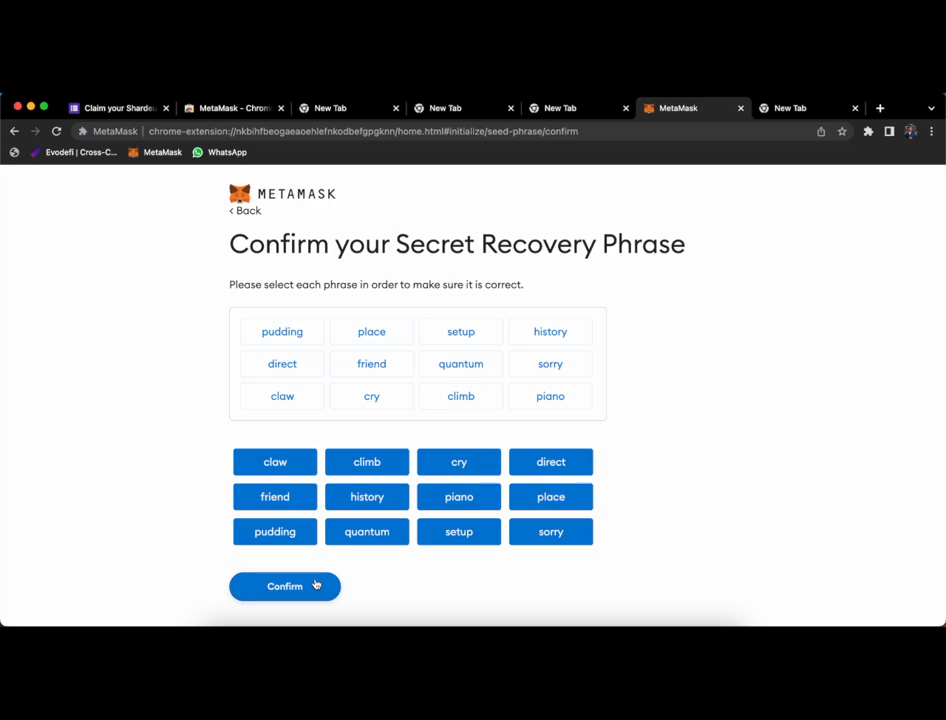
{"action": "left_click", "coordinate": [284, 586]}
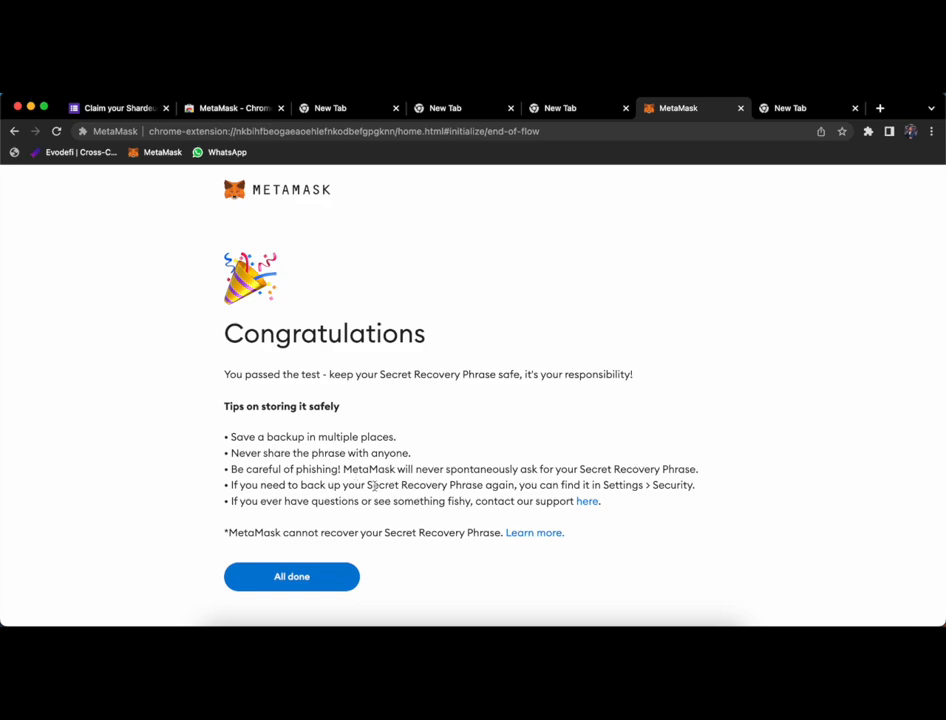
- Finish with All done and dismiss the portfolio popup, landing on Account 1 with 0 ETH
{"action": "left_click", "coordinate": [292, 576]}
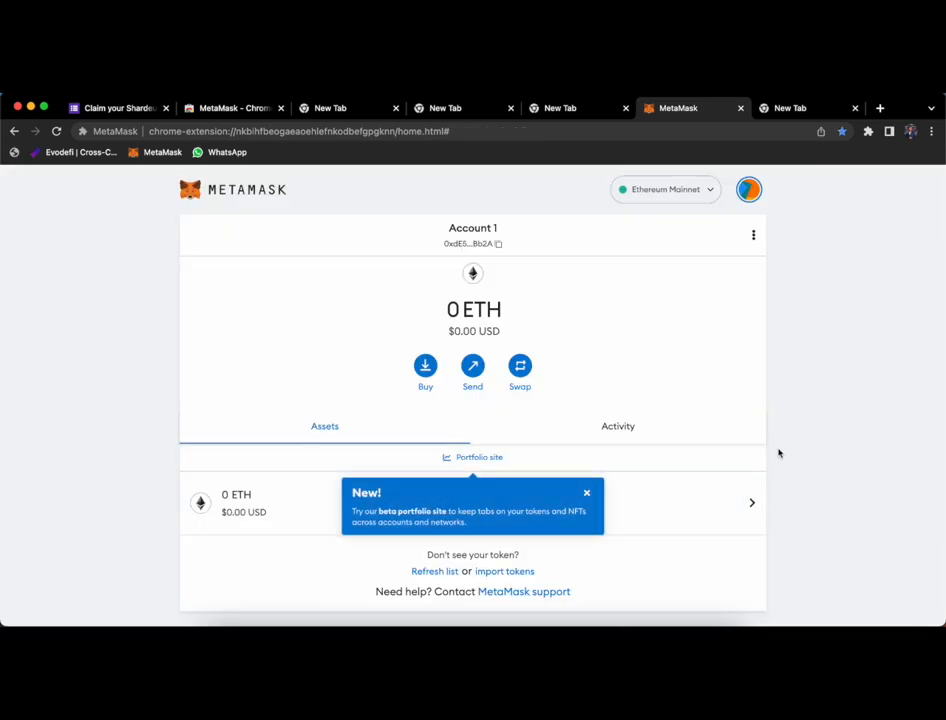
{"action": "left_click", "coordinate": [588, 492]}
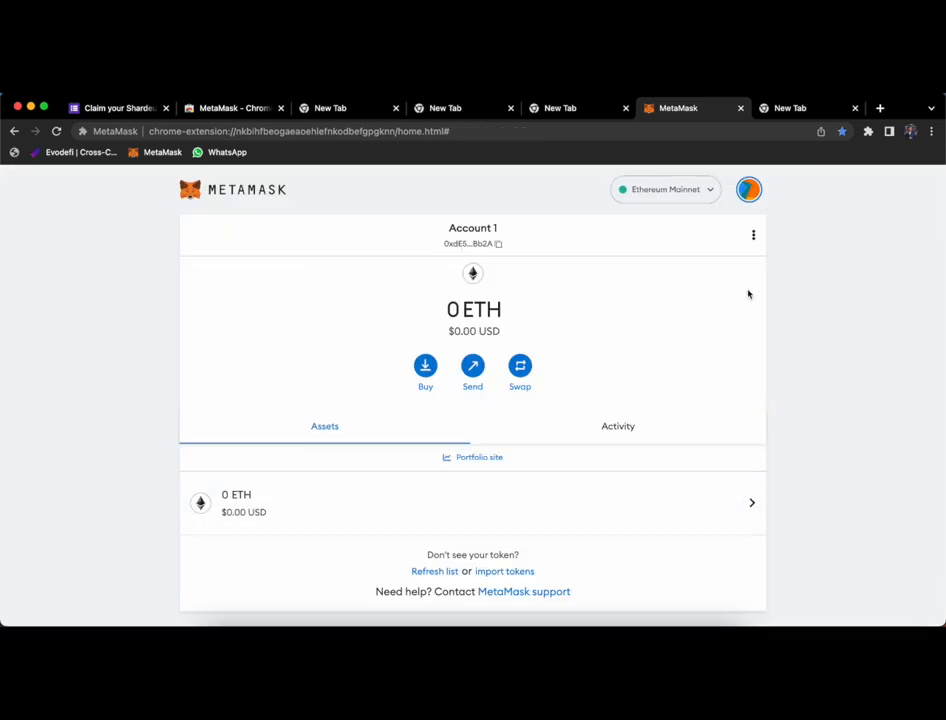
{"action": "mouse_move", "coordinate": [648, 244]}
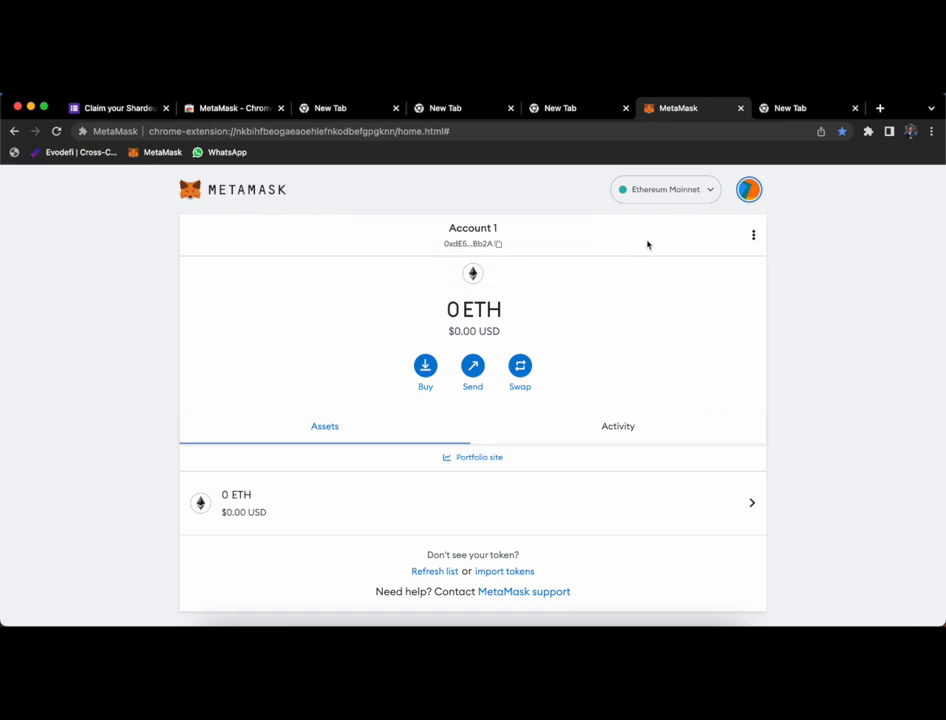
{"action": "mouse_move", "coordinate": [698, 218]}
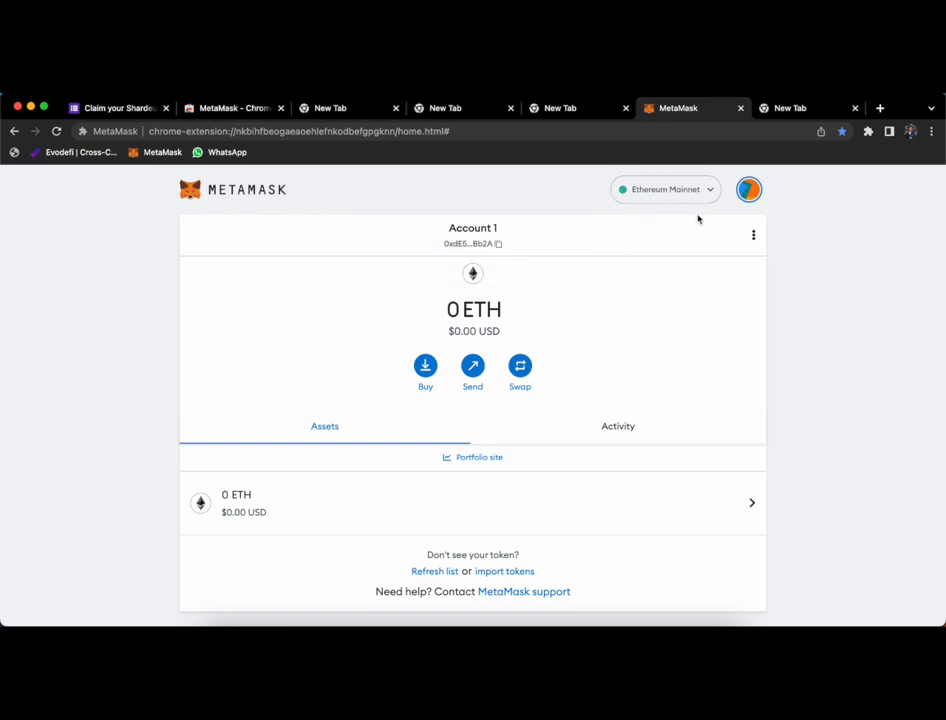
{"action": "mouse_move", "coordinate": [830, 260]}
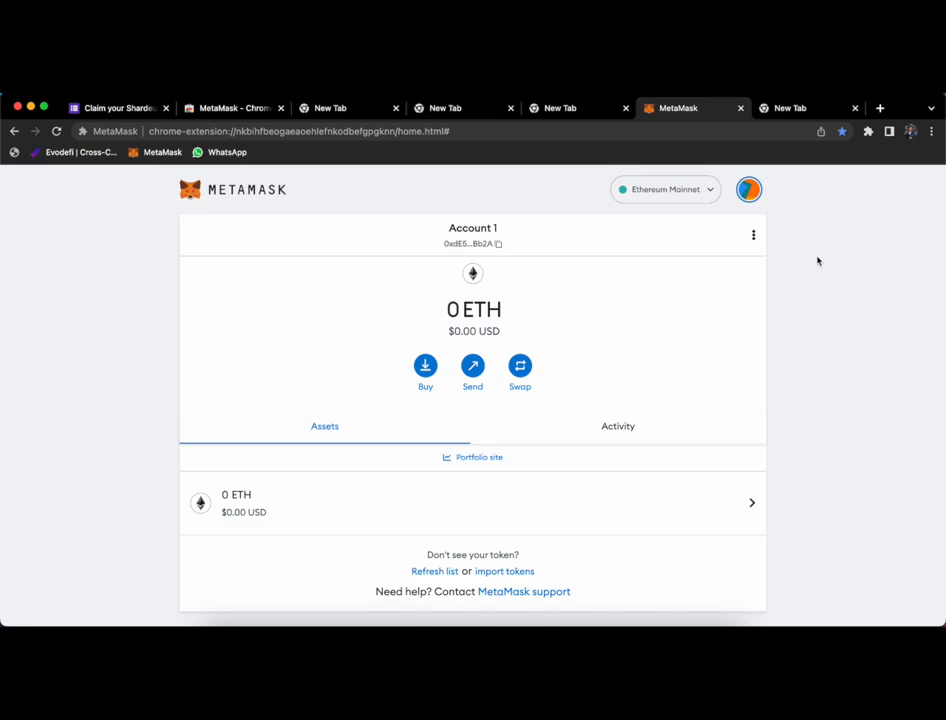
{"action": "mouse_move", "coordinate": [668, 180]}
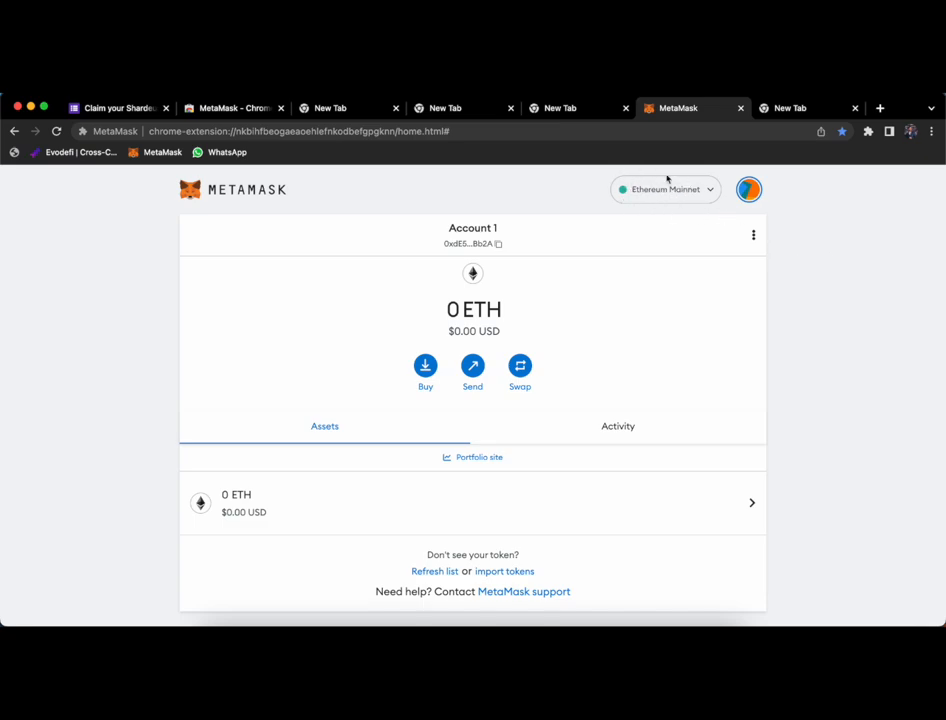
- From the network dropdown, reach the empty Add a network manually form
{"action": "left_click", "coordinate": [664, 188]}
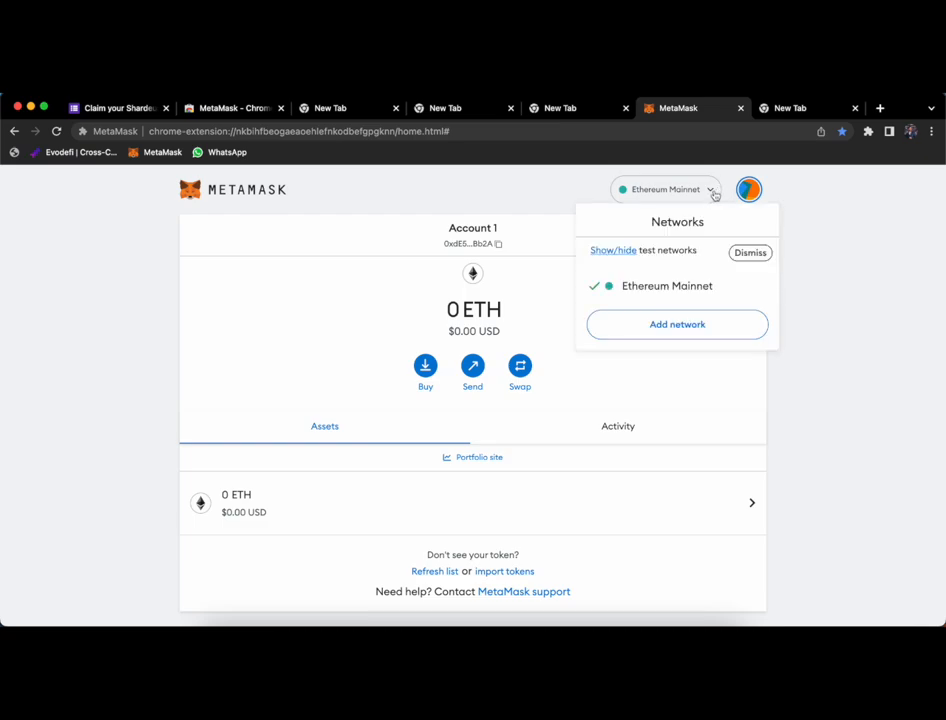
{"action": "mouse_move", "coordinate": [686, 284]}
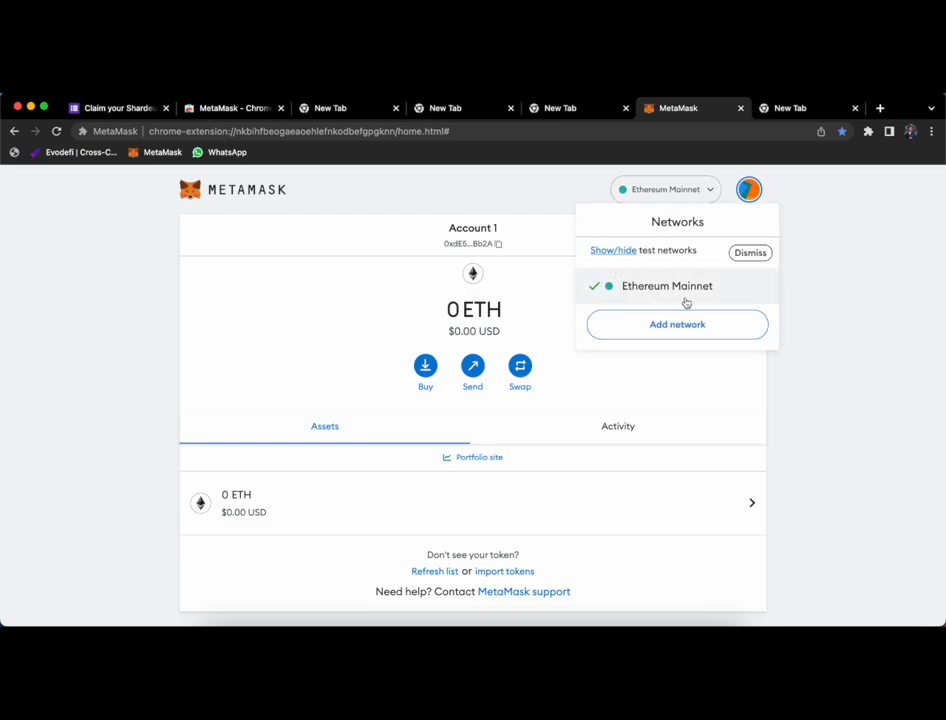
{"action": "mouse_move", "coordinate": [744, 286]}
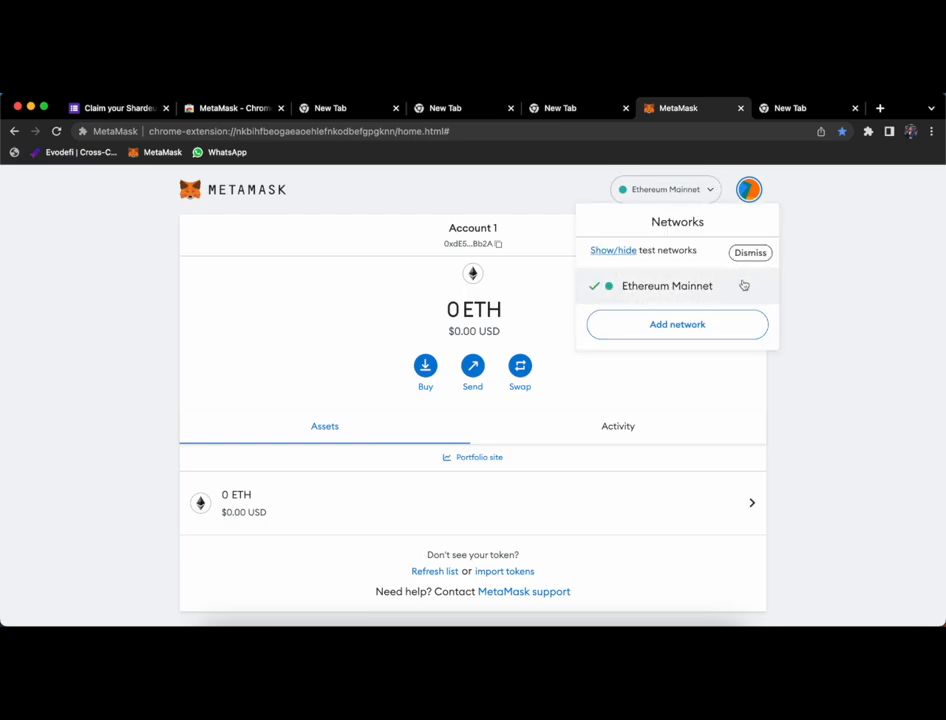
{"action": "mouse_move", "coordinate": [678, 312]}
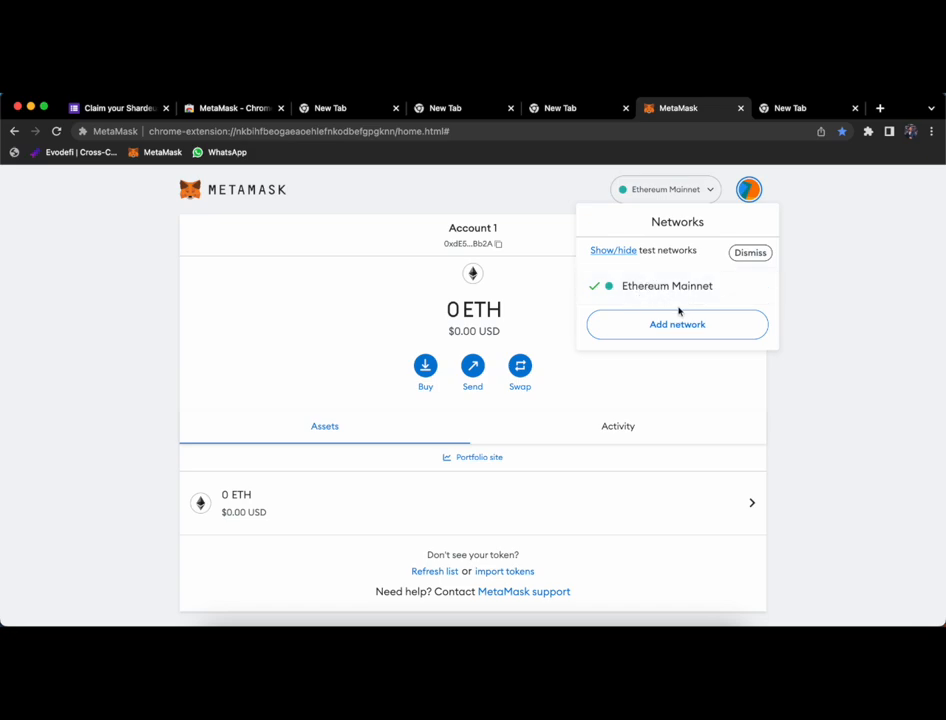
{"action": "left_click", "coordinate": [676, 324]}
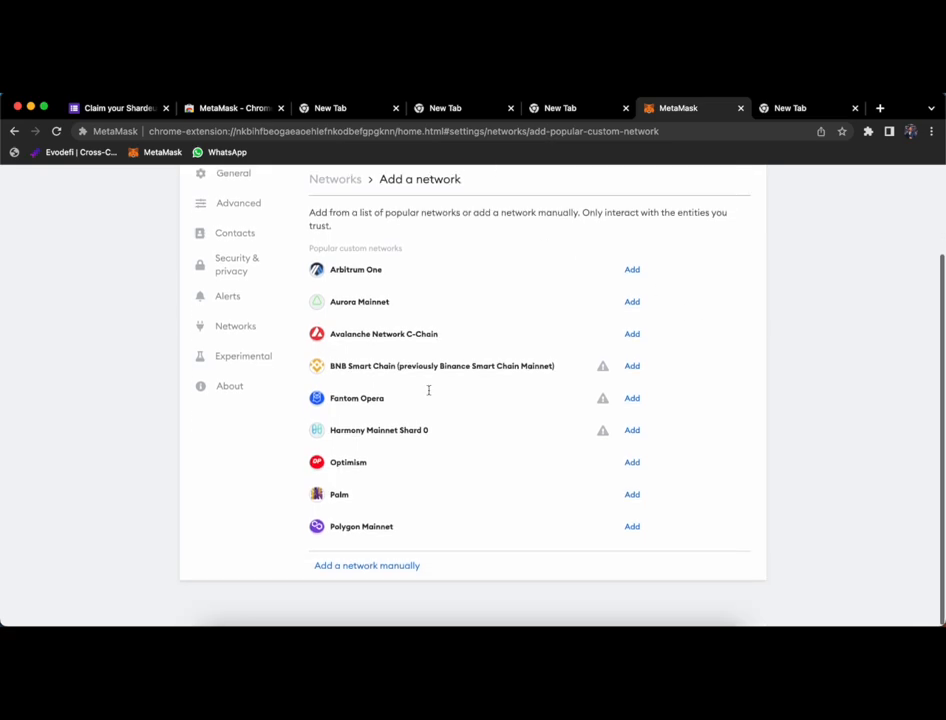
{"action": "mouse_move", "coordinate": [436, 544]}
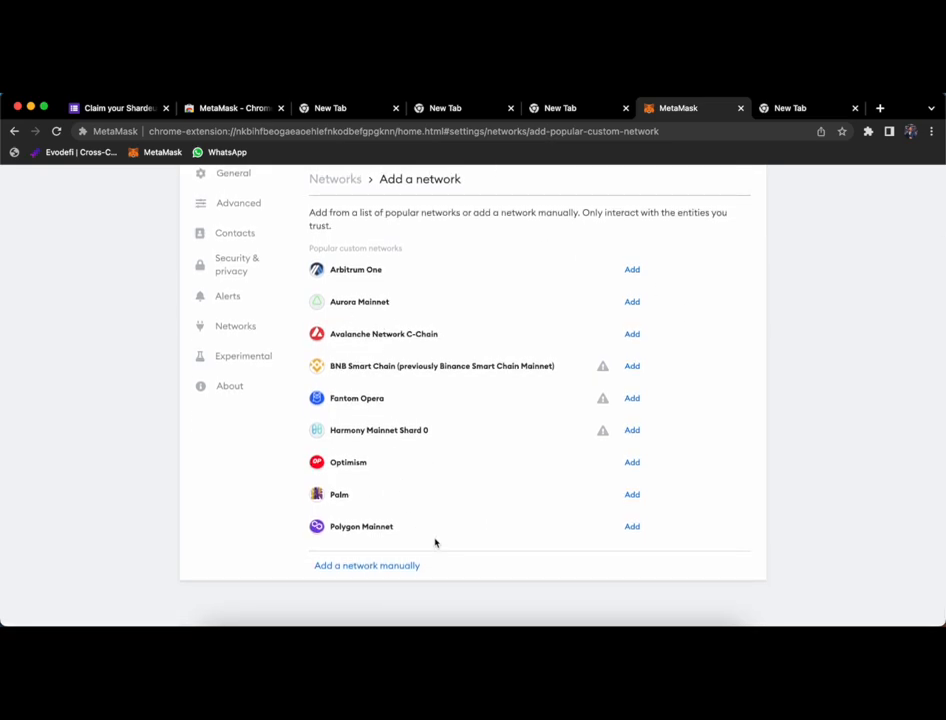
{"action": "mouse_move", "coordinate": [302, 570]}
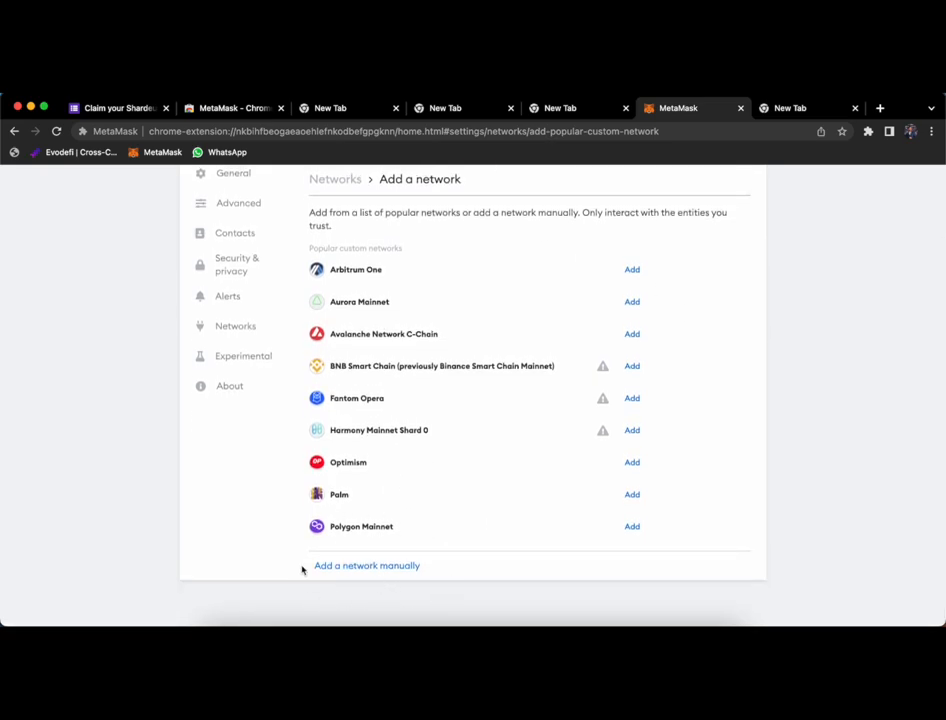
{"action": "left_click", "coordinate": [366, 564]}
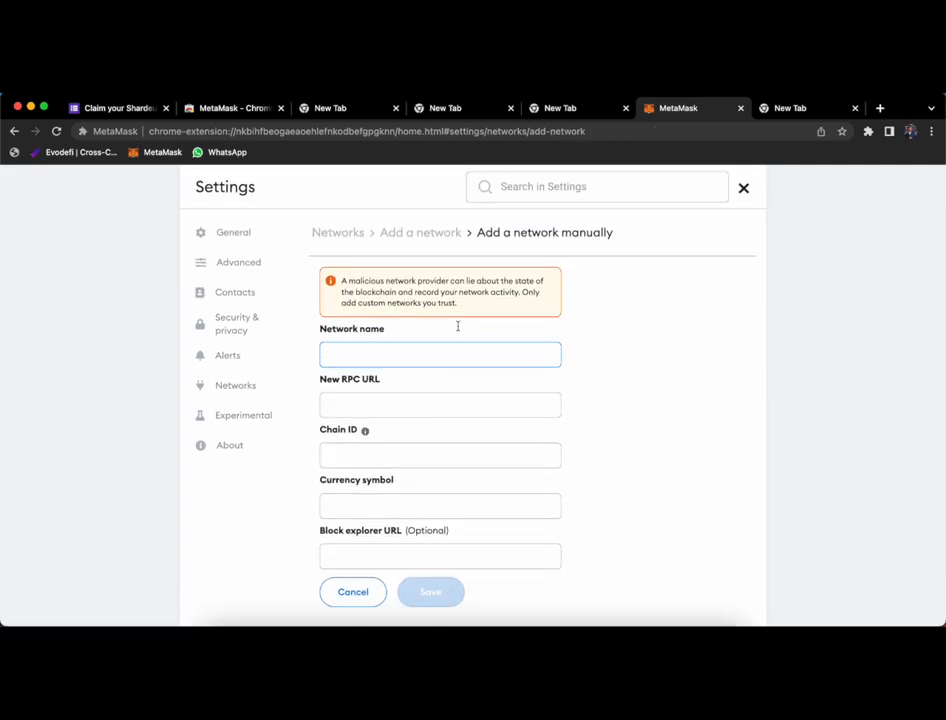
{"action": "mouse_move", "coordinate": [336, 120]}
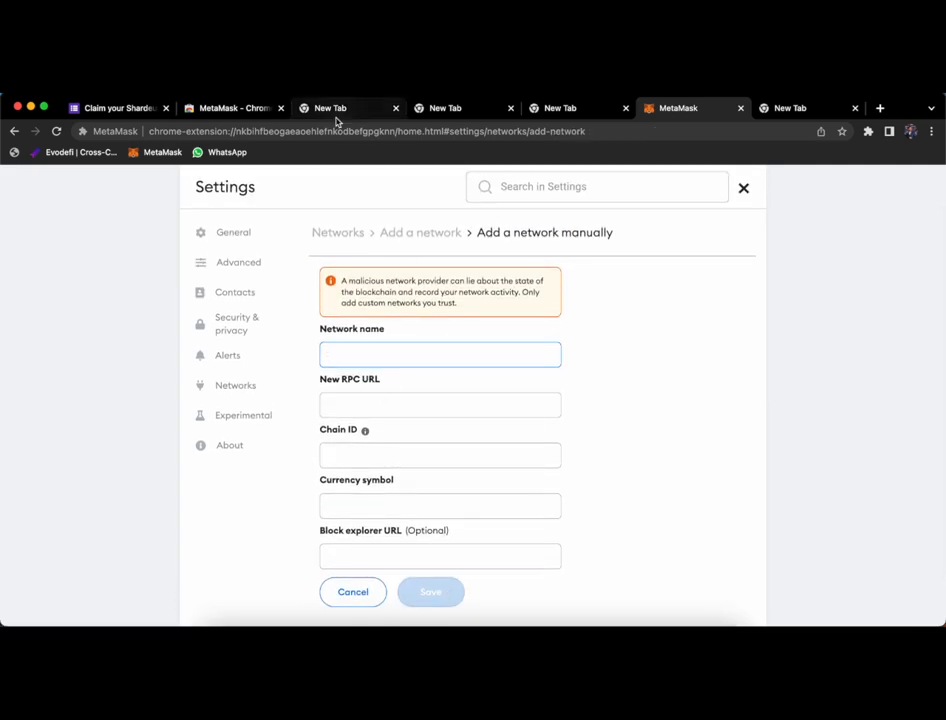
- Review the Liberty 2.0 endpoint settings in Shardeum Docs, then return to the MetaMask form
{"action": "left_click", "coordinate": [344, 108]}
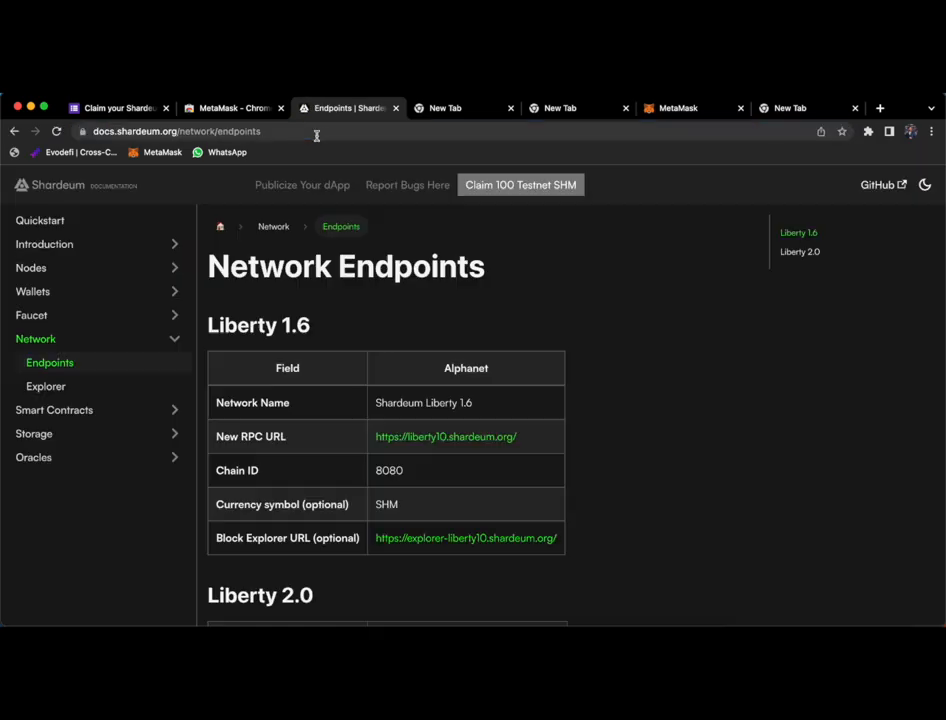
{"action": "mouse_move", "coordinate": [48, 362]}
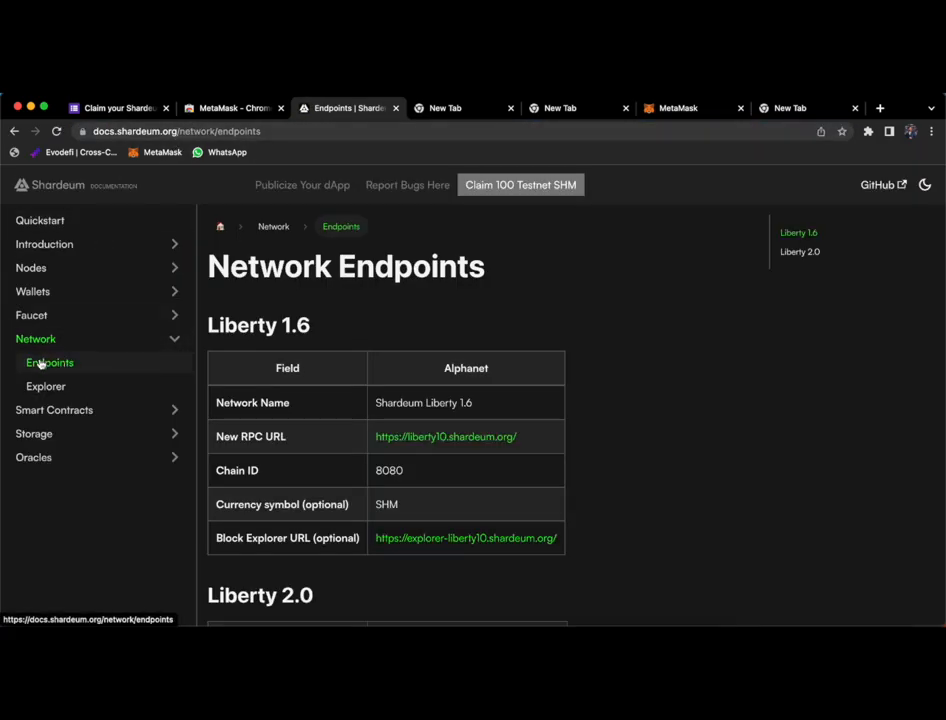
{"action": "scroll", "scroll_direction": "down", "scroll_amount": 3}
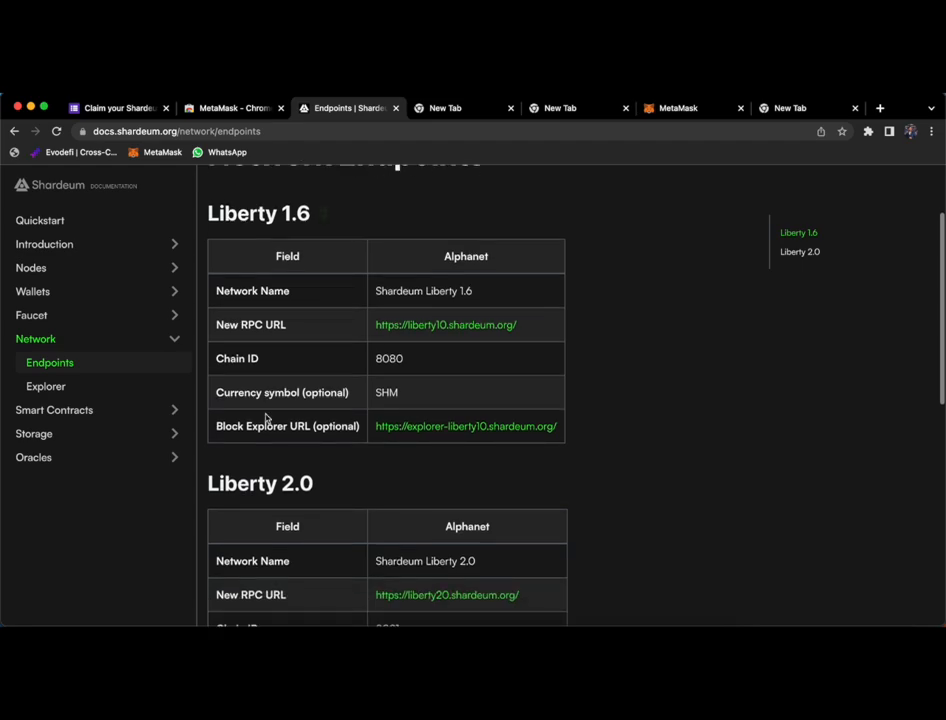
{"action": "scroll", "scroll_direction": "down", "scroll_amount": 3}
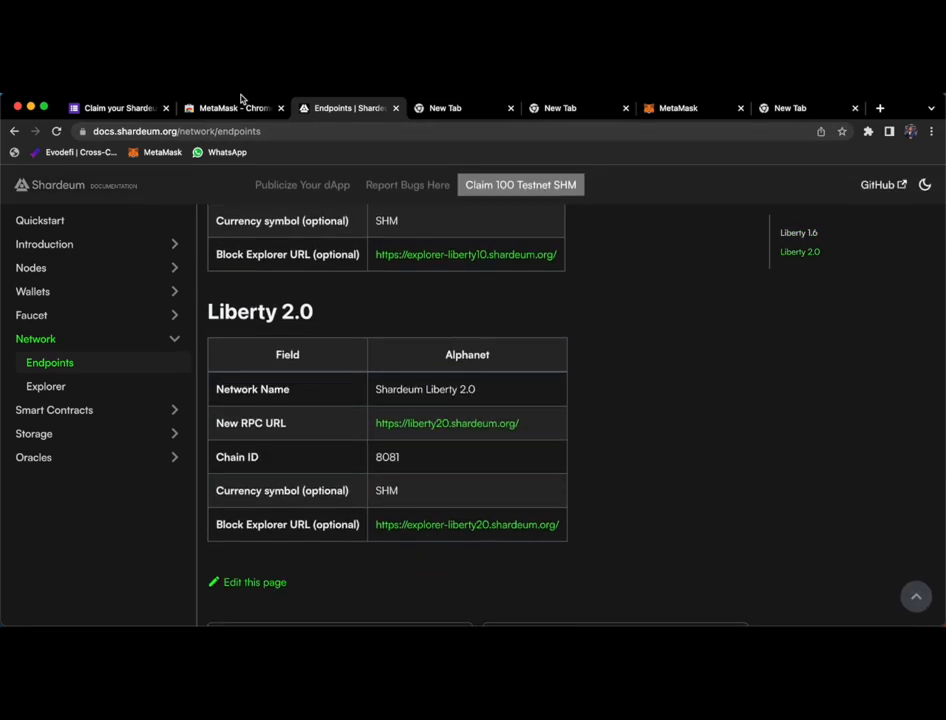
{"action": "left_click", "coordinate": [576, 108]}
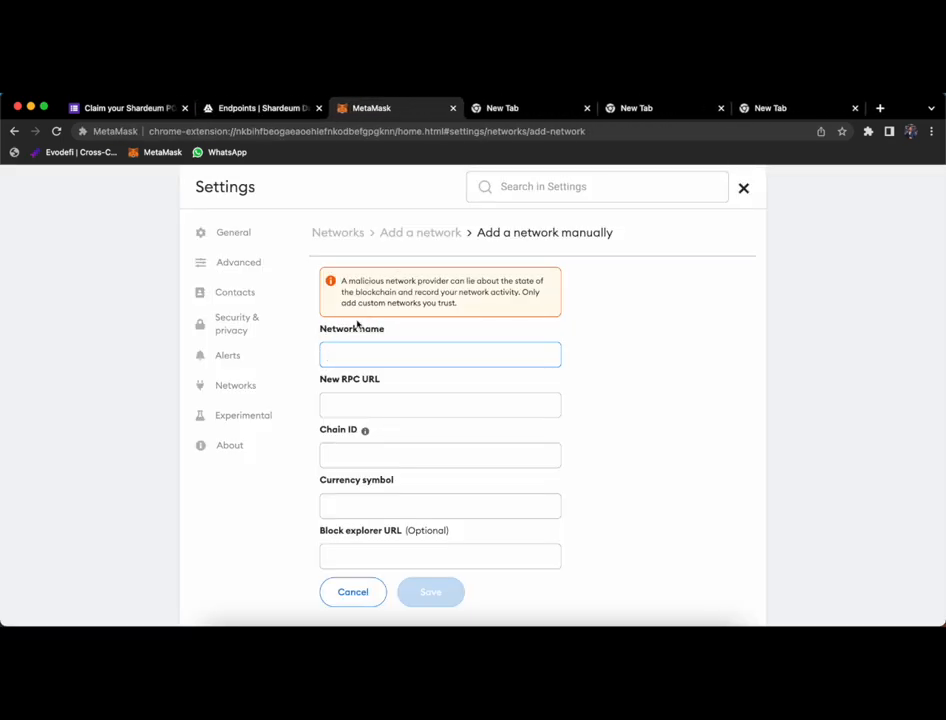
- Fill the network form with Liberty 2.0 name, RPC URL, chain ID 8081, SHM and explorer URL from the docs, then save
{"action": "left_click", "coordinate": [262, 108]}
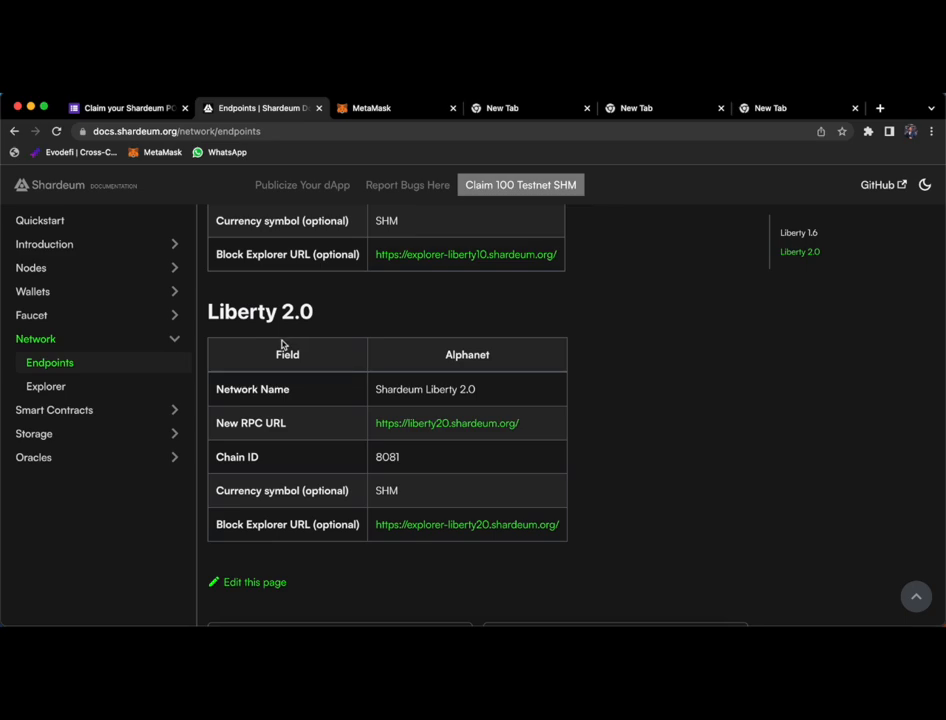
{"action": "double_click", "coordinate": [424, 388]}
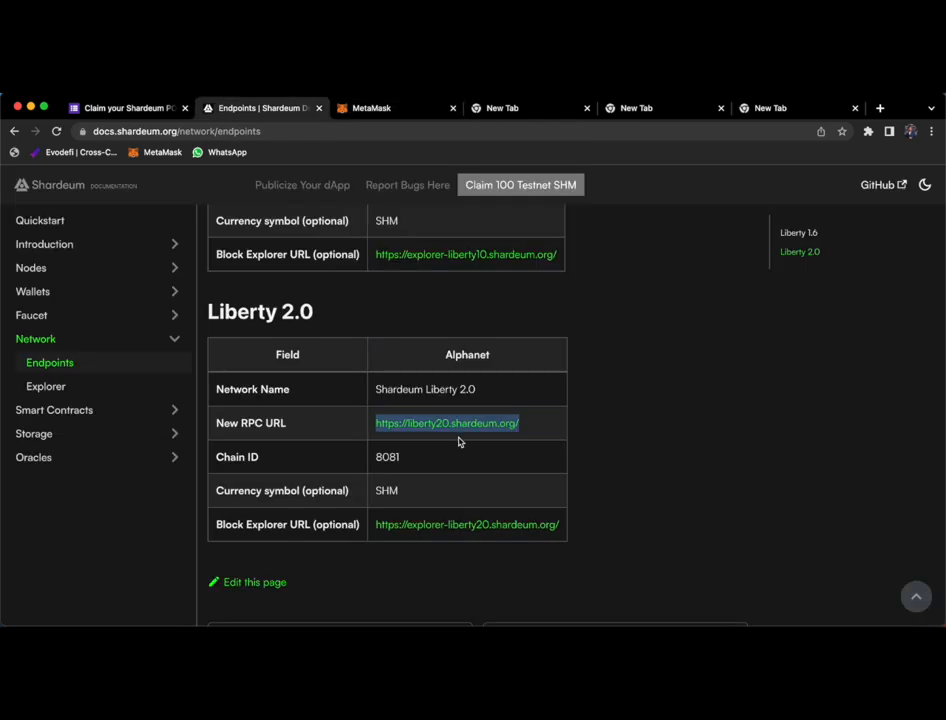
{"action": "left_click", "coordinate": [390, 108]}
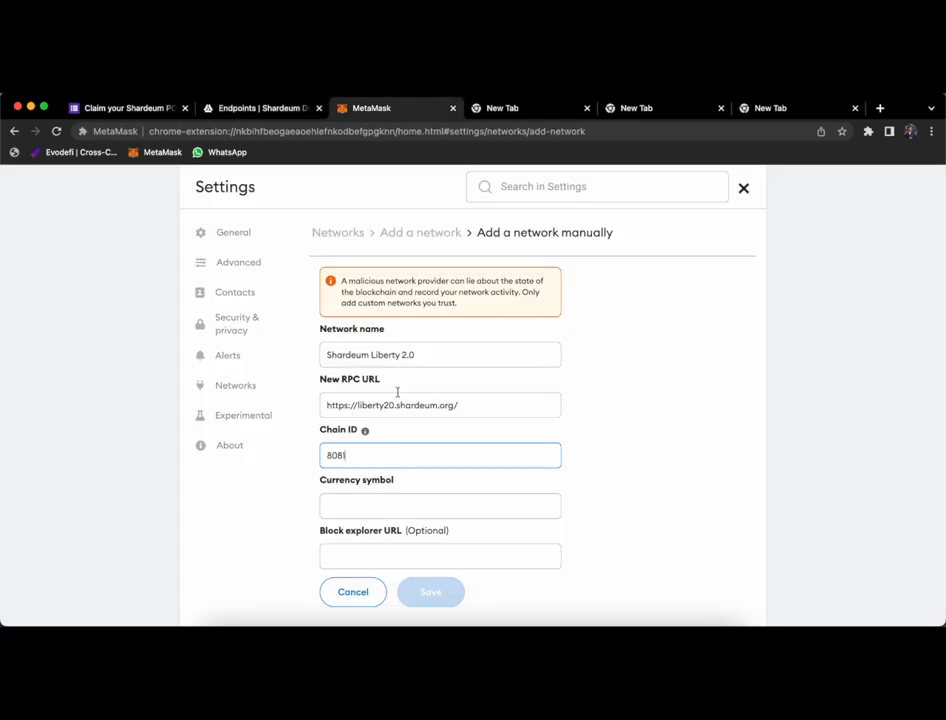
{"action": "left_click", "coordinate": [258, 108]}
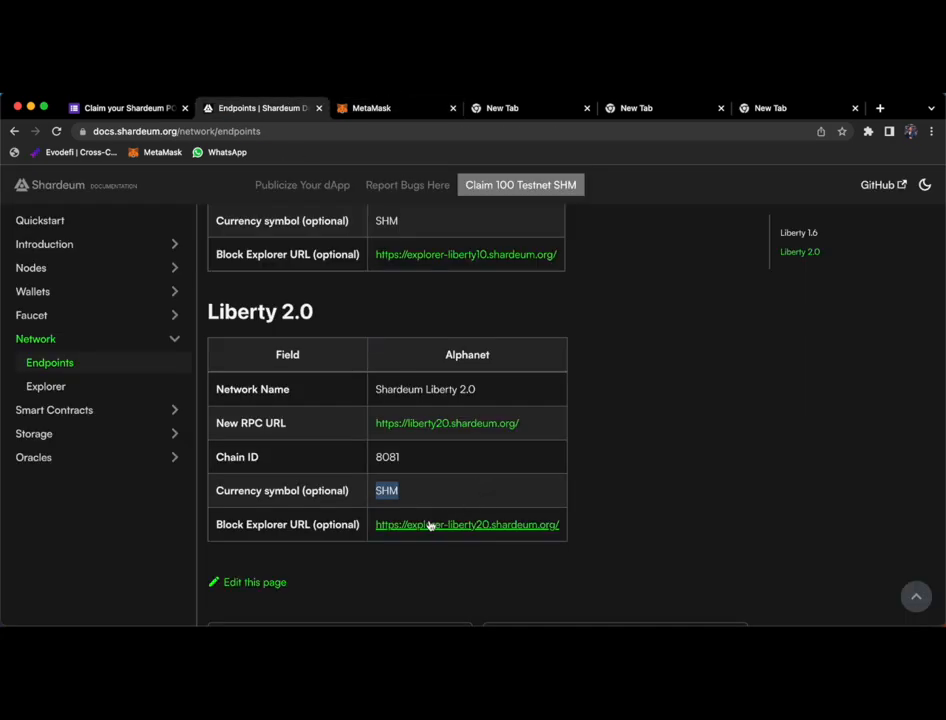
{"action": "left_click", "coordinate": [390, 108]}
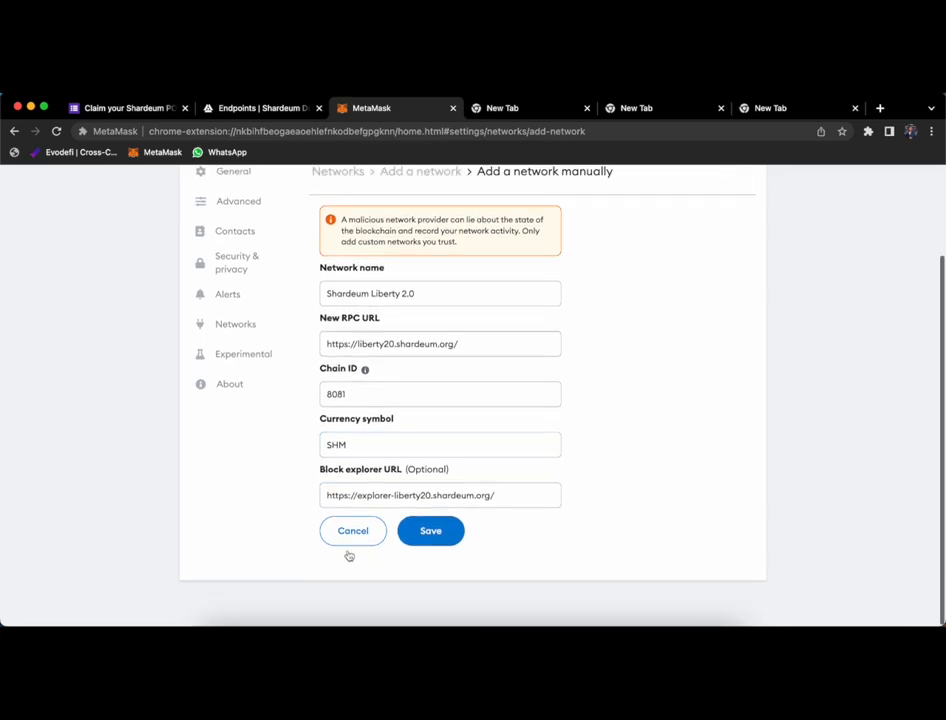
{"action": "left_click", "coordinate": [430, 530]}
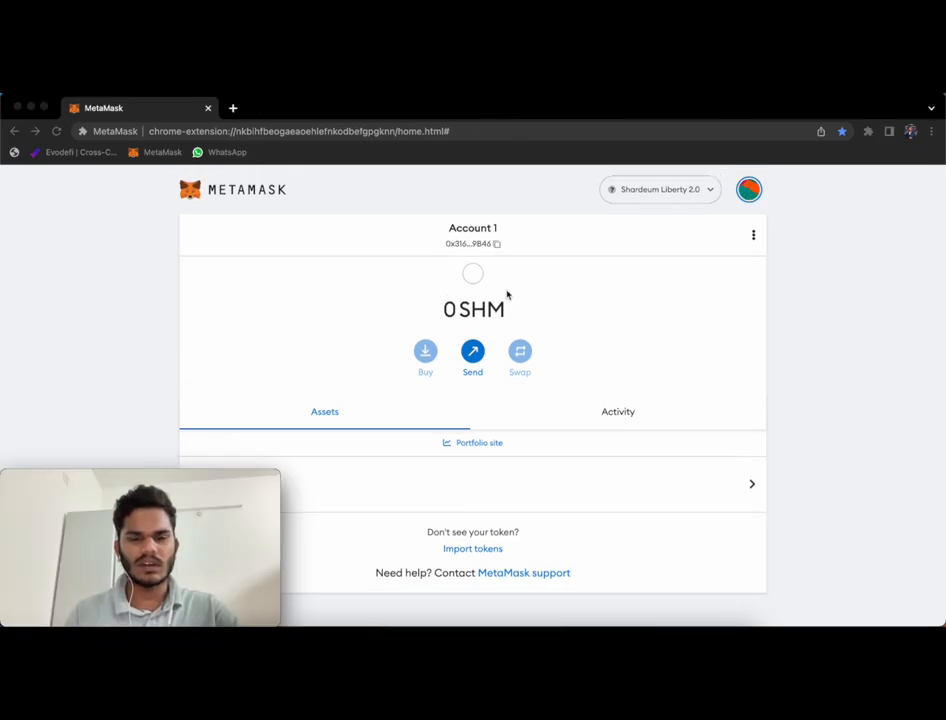
{"action": "mouse_move", "coordinate": [408, 290]}
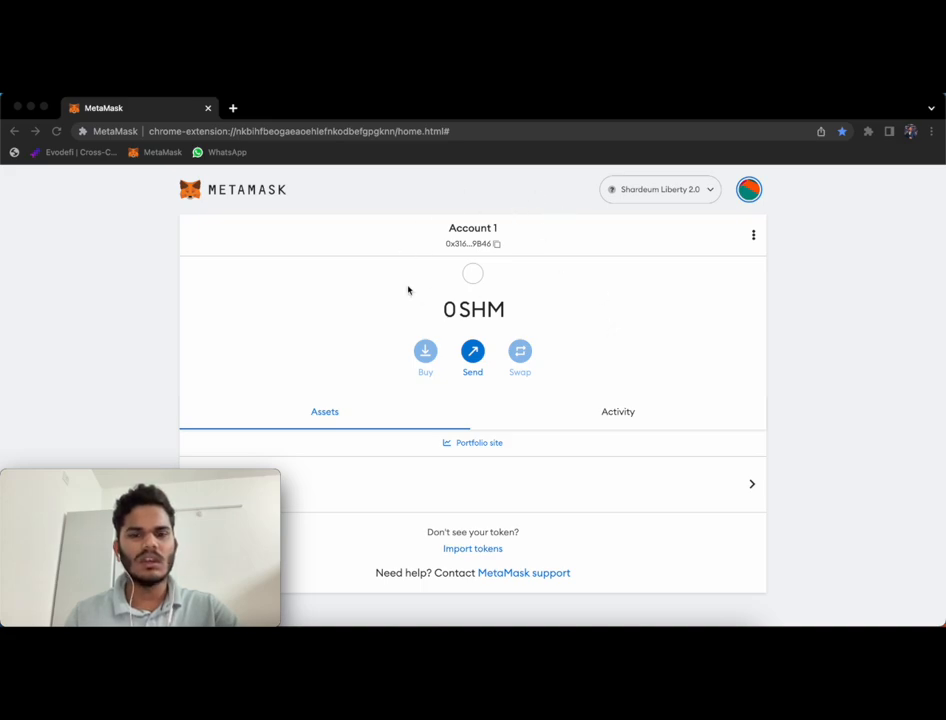
{"action": "mouse_move", "coordinate": [504, 294]}
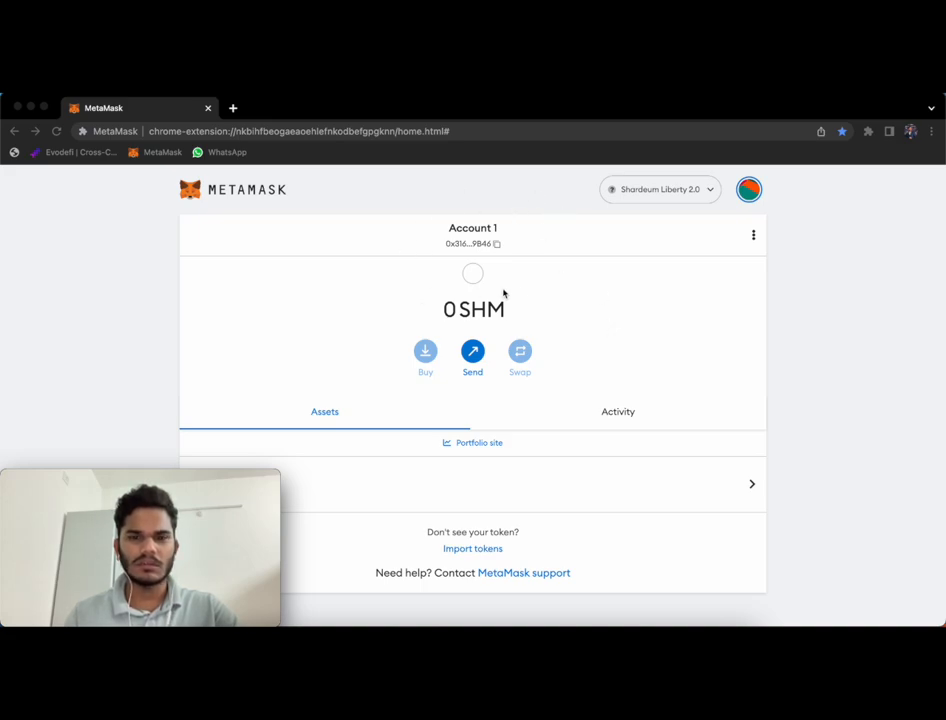
{"action": "mouse_move", "coordinate": [536, 292]}
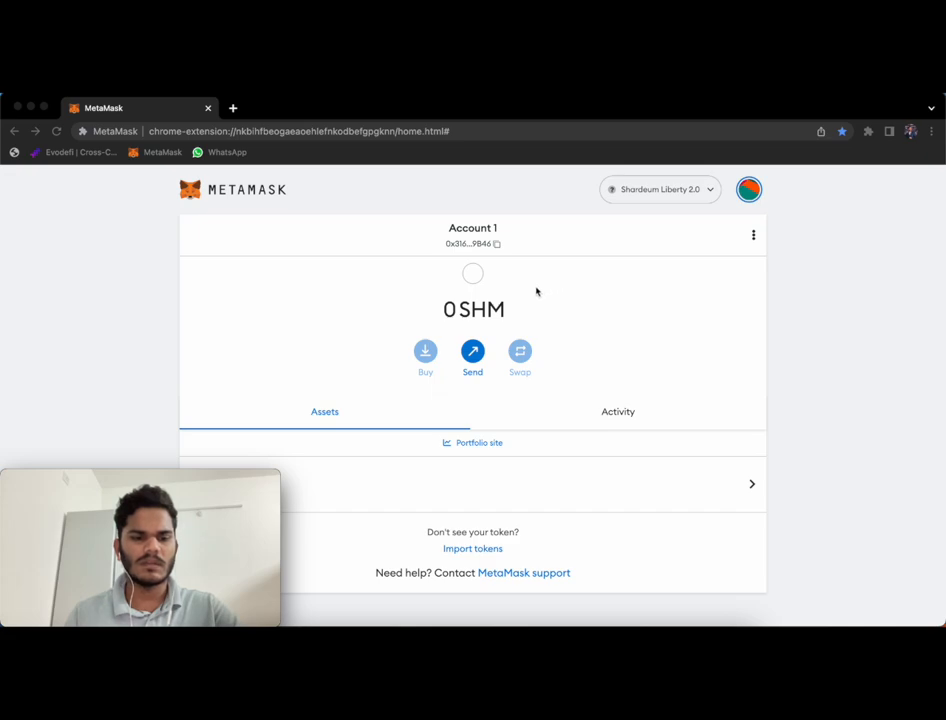
{"action": "mouse_move", "coordinate": [800, 290]}
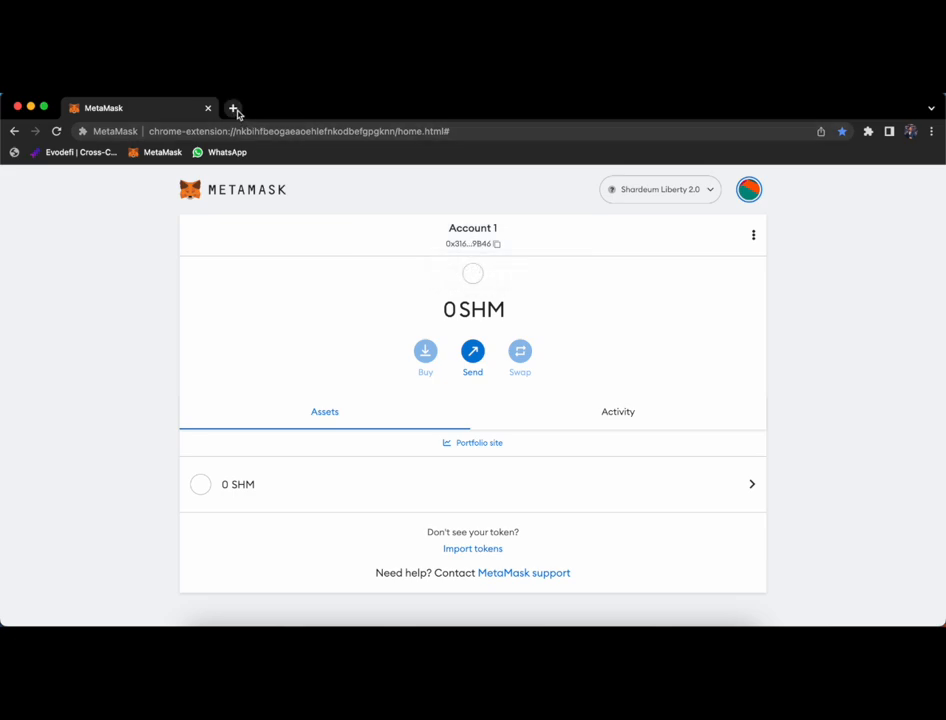
- Paste the copied Account 1 address into a new browser tab and return to MetaMask
{"action": "left_click", "coordinate": [236, 108]}
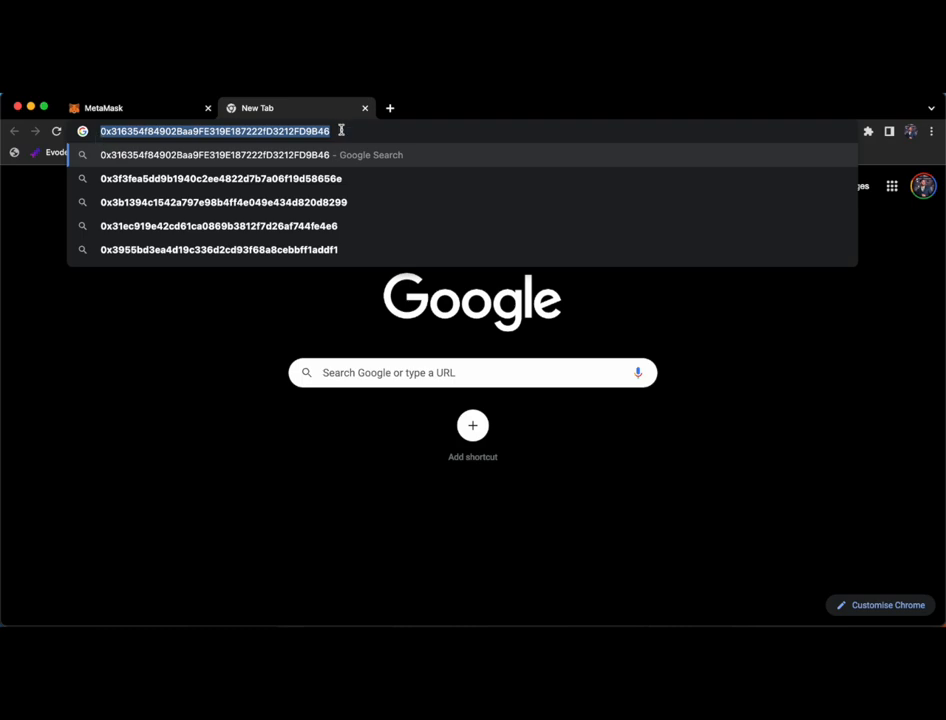
{"action": "left_click", "coordinate": [136, 108]}
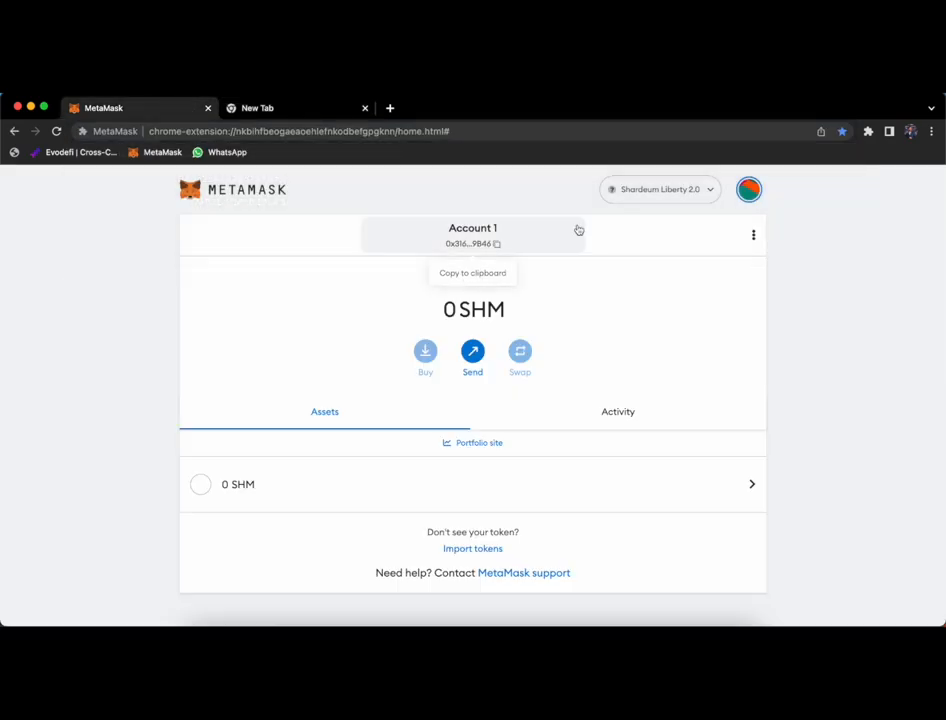
{"action": "mouse_move", "coordinate": [788, 296]}
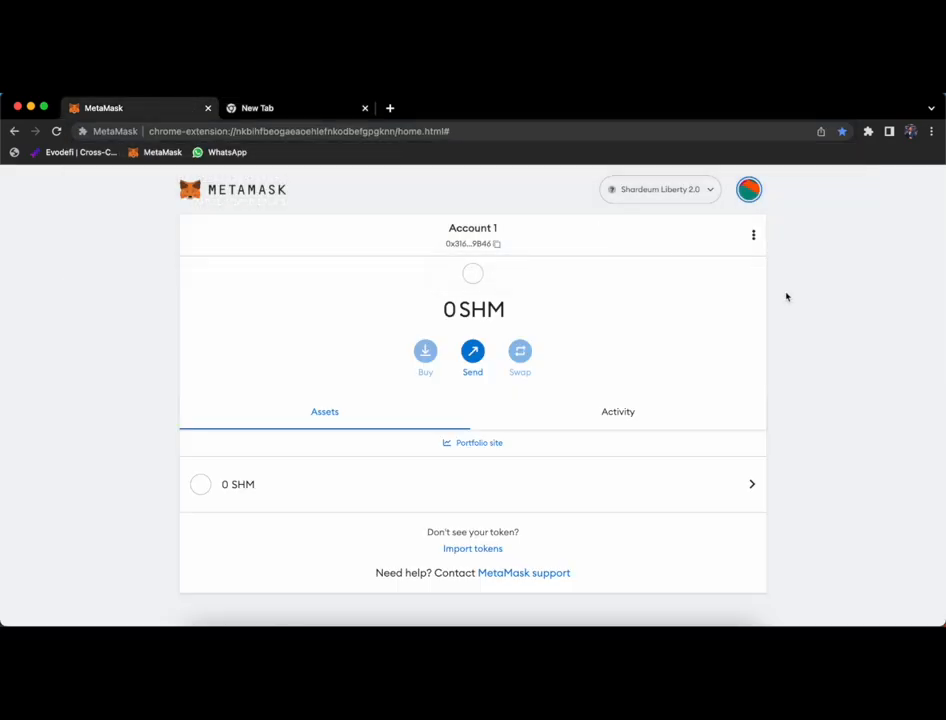